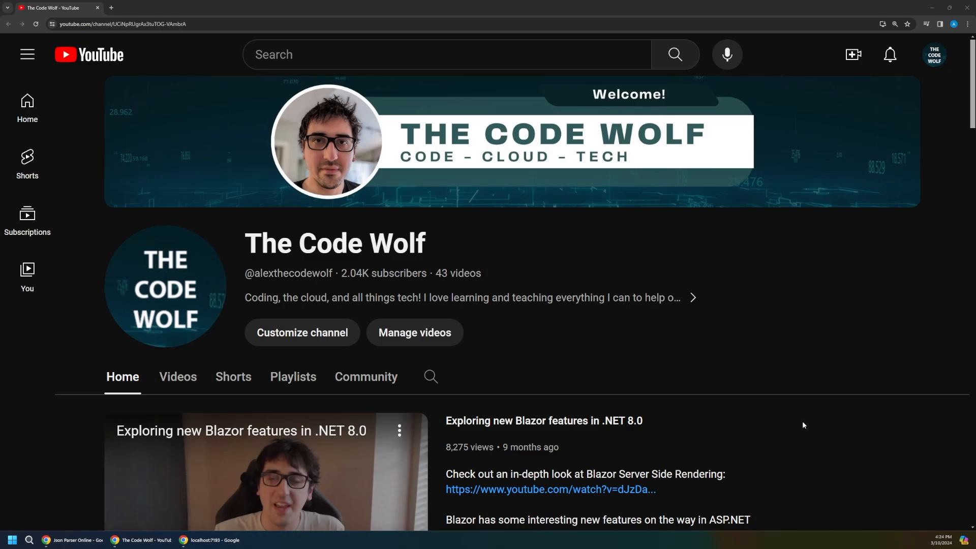
Step: Expand the ComponentCompat server project folder to list its pages and fairytale.txt
scroll("down", 3)
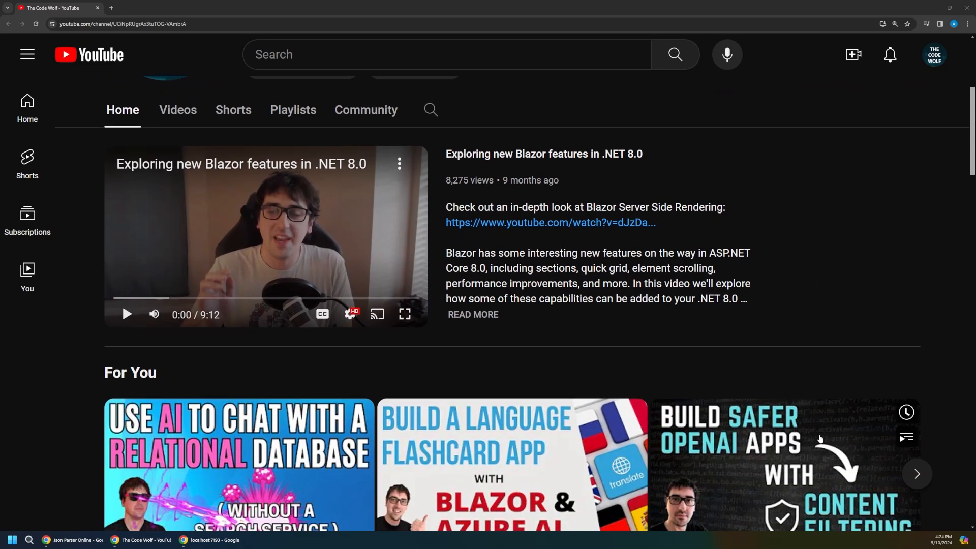
scroll("down", 3)
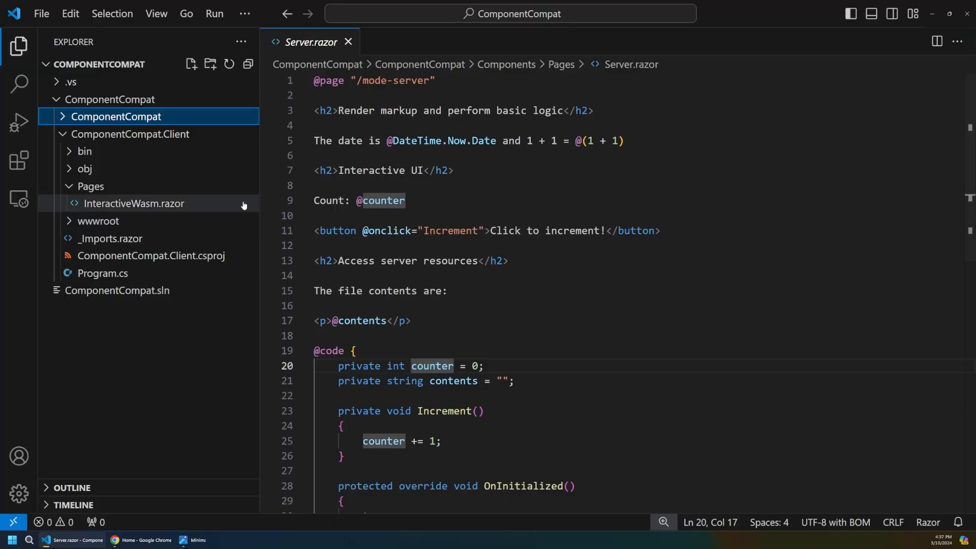
left_click(116, 116)
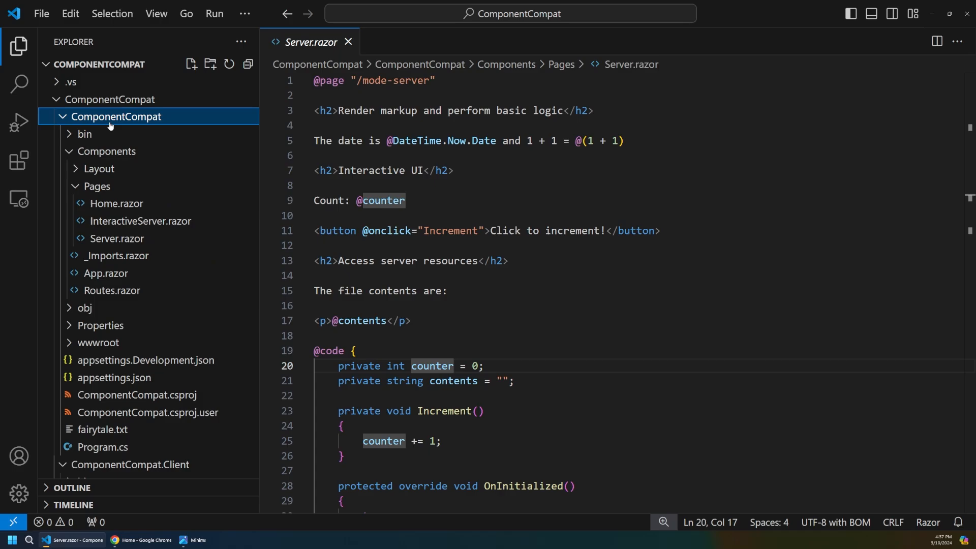
mouse_move(116, 238)
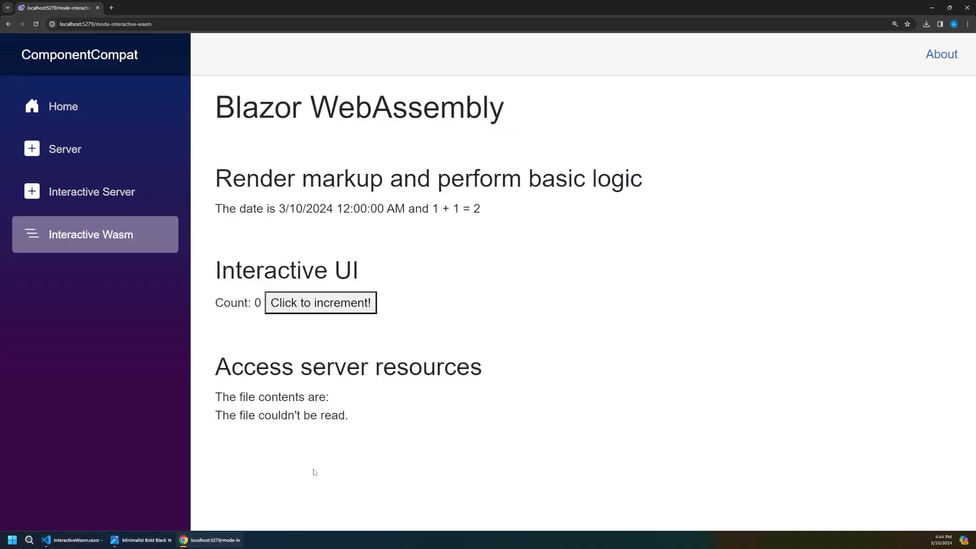
Step: Inspect the WebAssembly page and switch DevTools to the Network panel
right_click(313, 471)
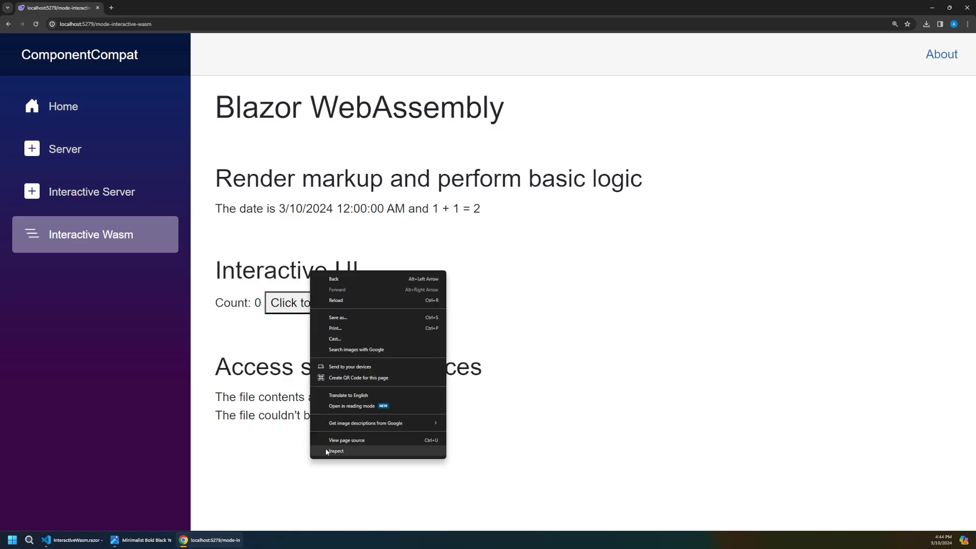
left_click(335, 451)
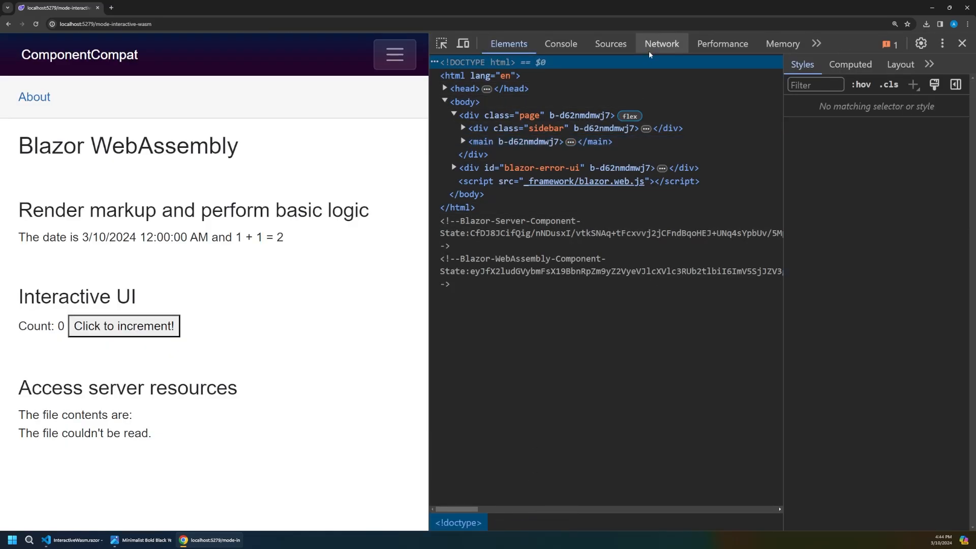
left_click(661, 44)
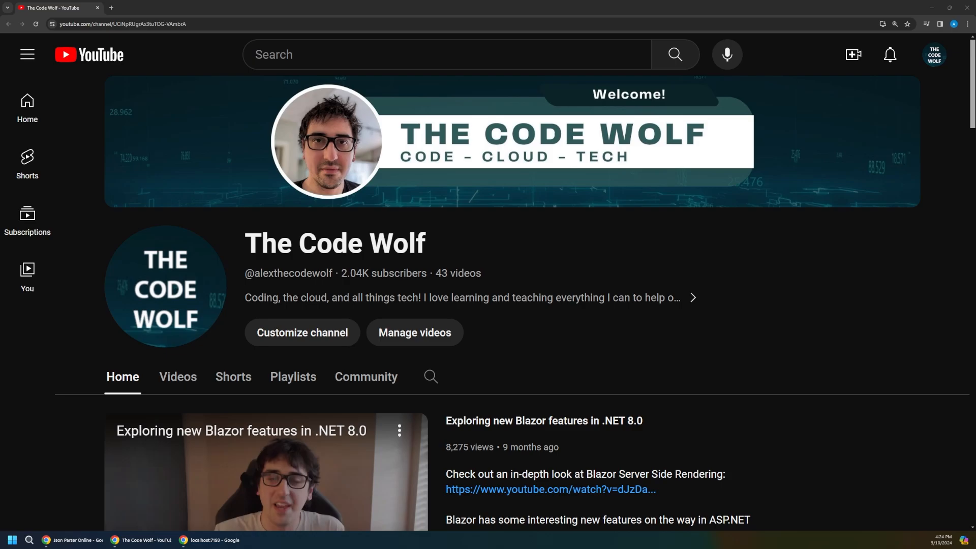
left_click(183, 540)
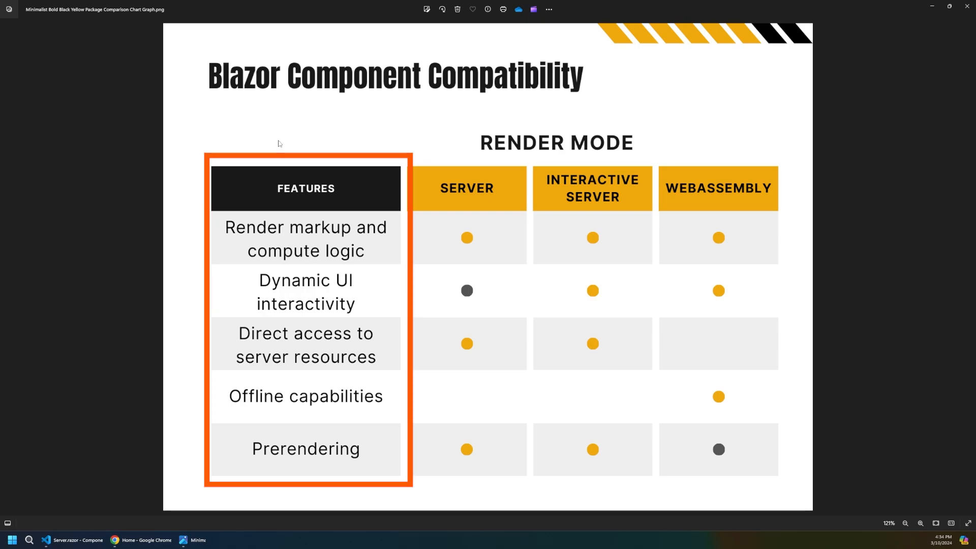
mouse_move(322, 184)
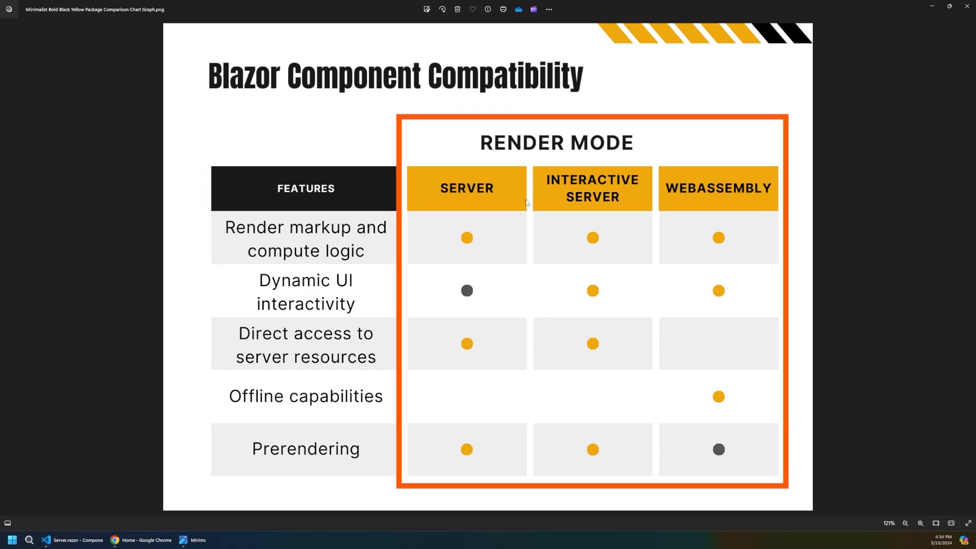
mouse_move(757, 137)
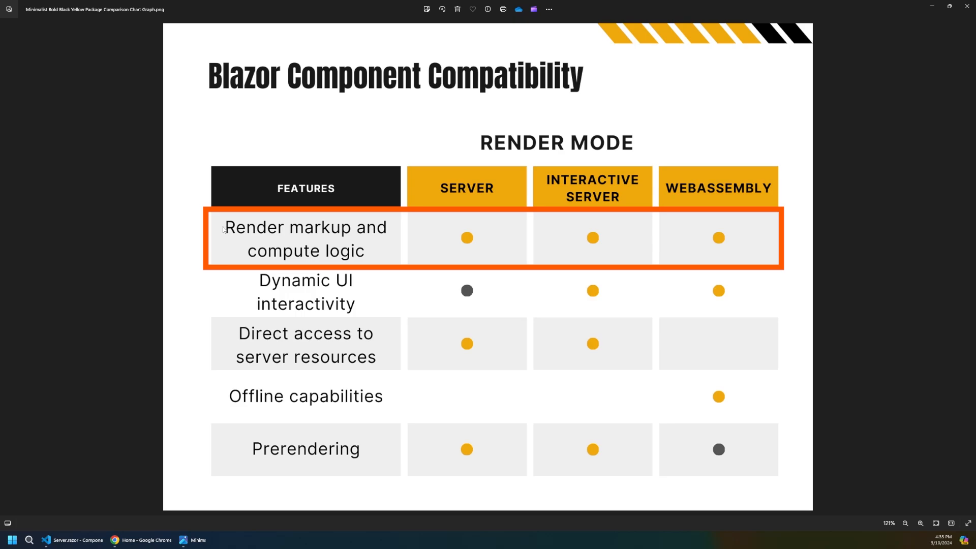
mouse_move(410, 247)
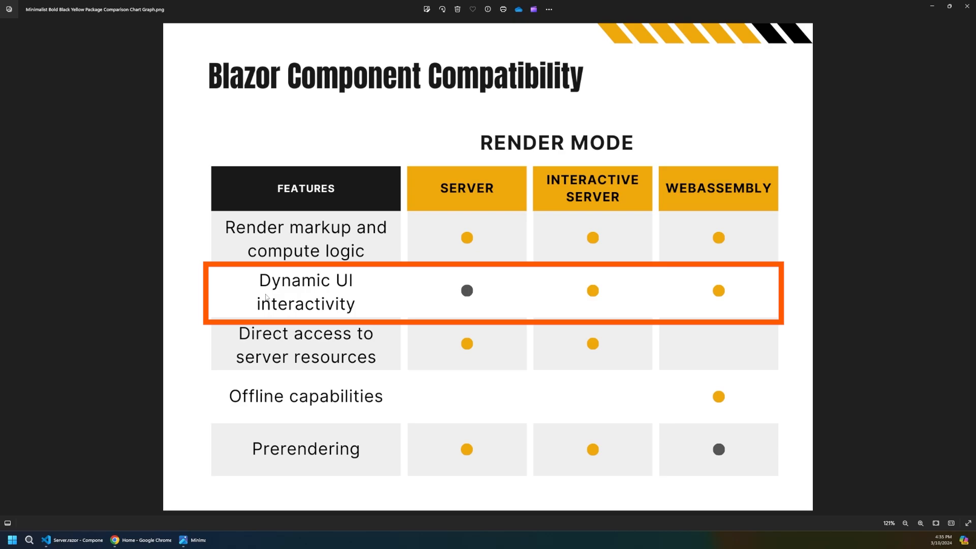
mouse_move(647, 297)
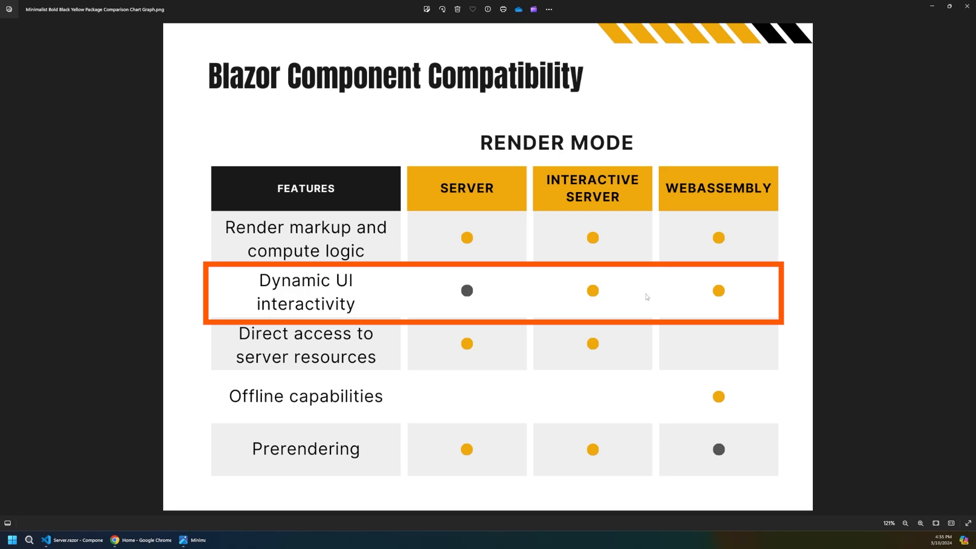
mouse_move(733, 294)
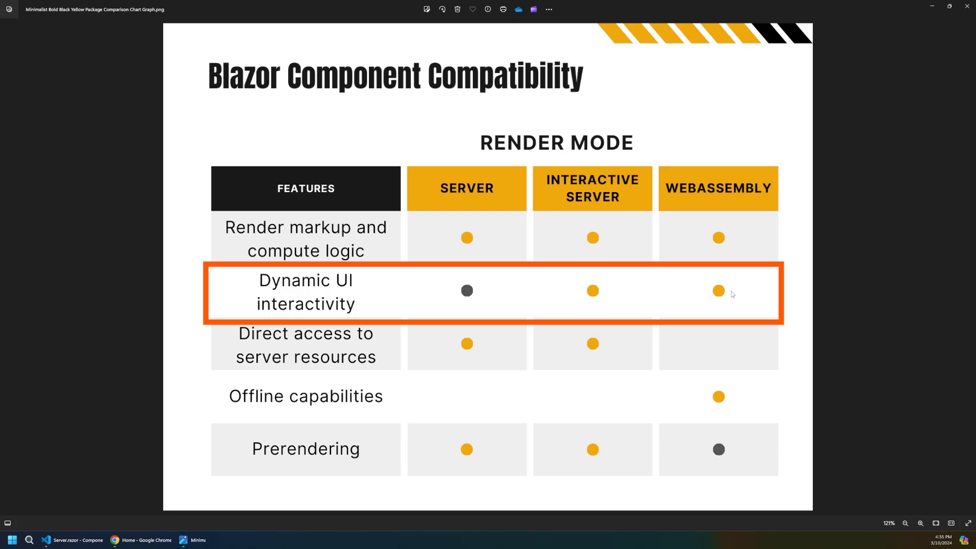
mouse_move(467, 297)
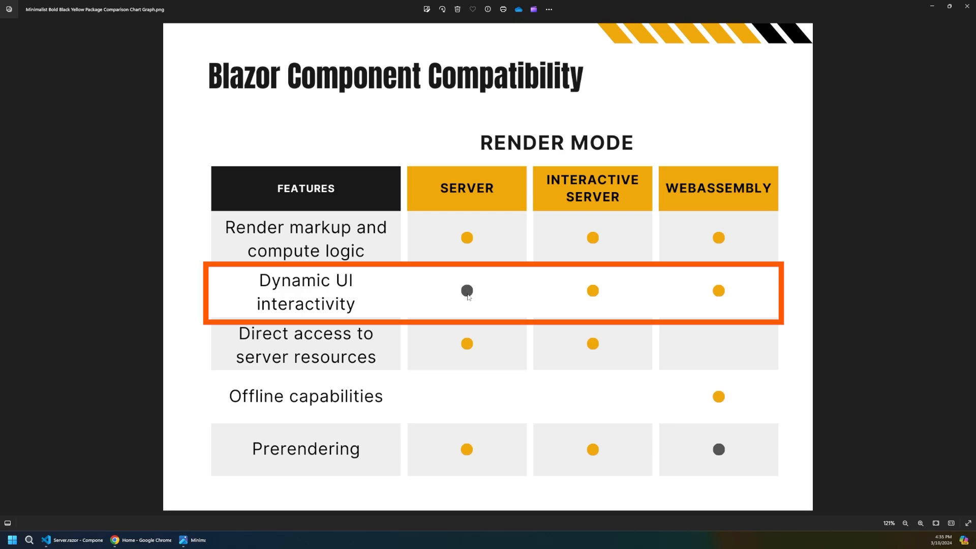
mouse_move(489, 211)
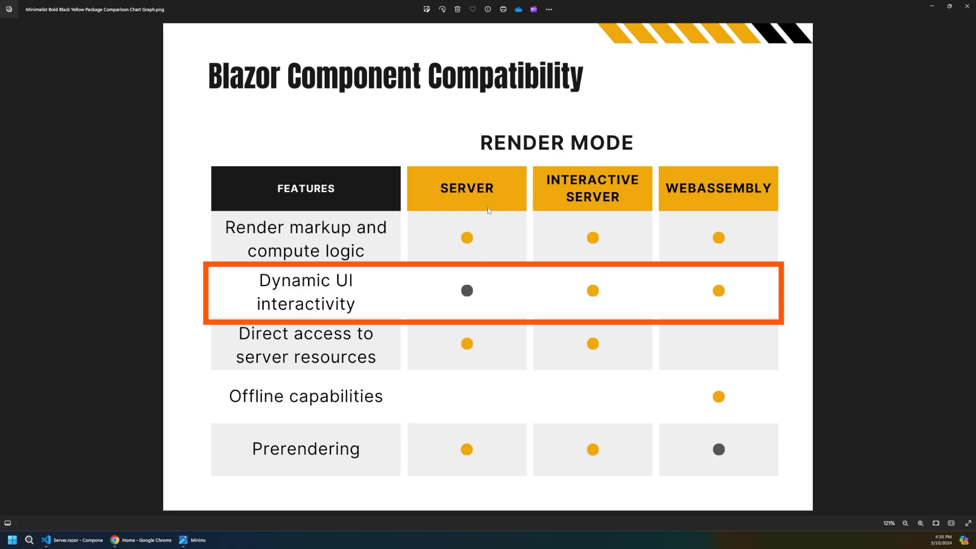
mouse_move(497, 296)
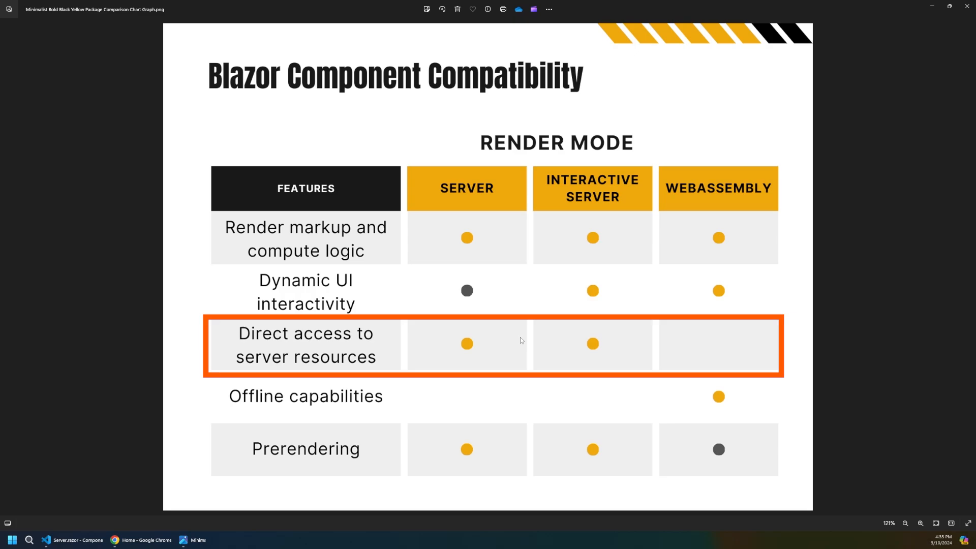
mouse_move(600, 342)
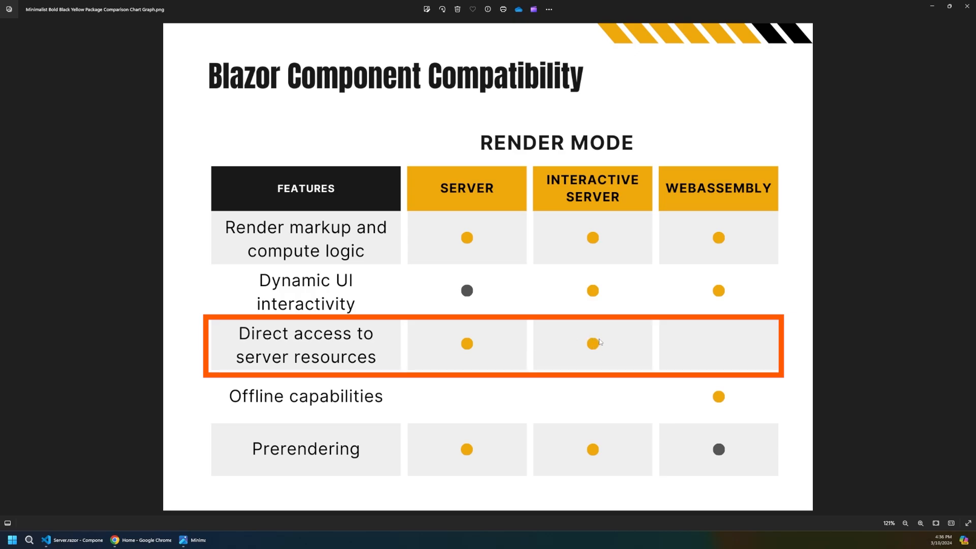
mouse_move(720, 343)
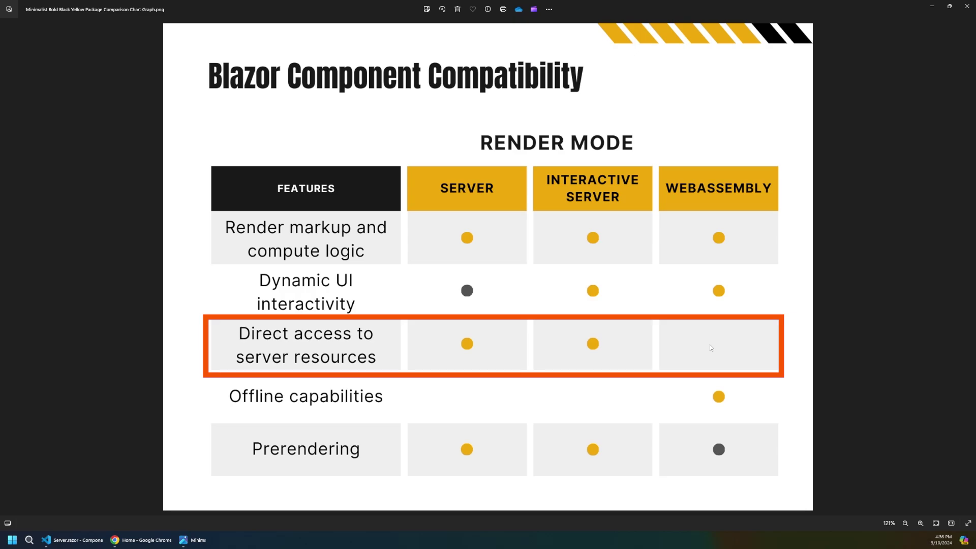
left_click(358, 390)
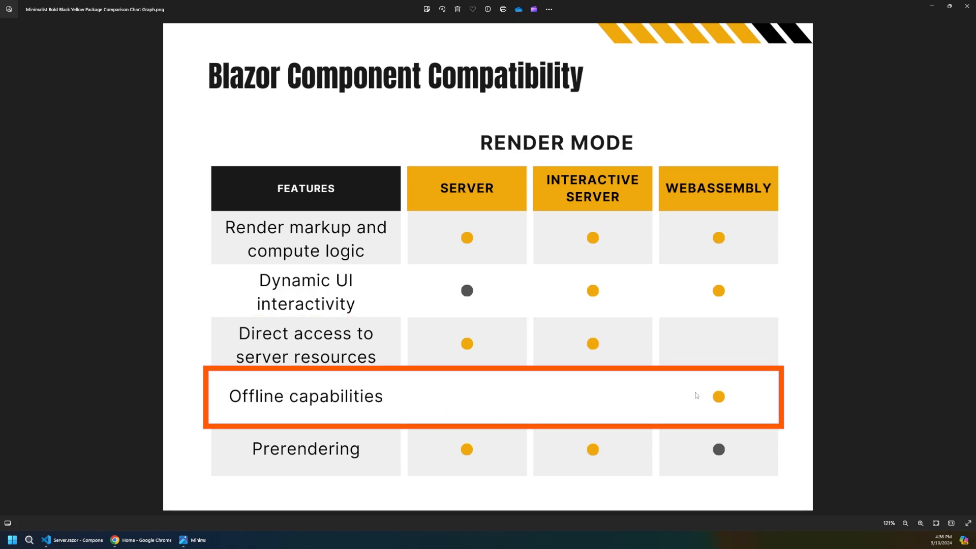
mouse_move(382, 454)
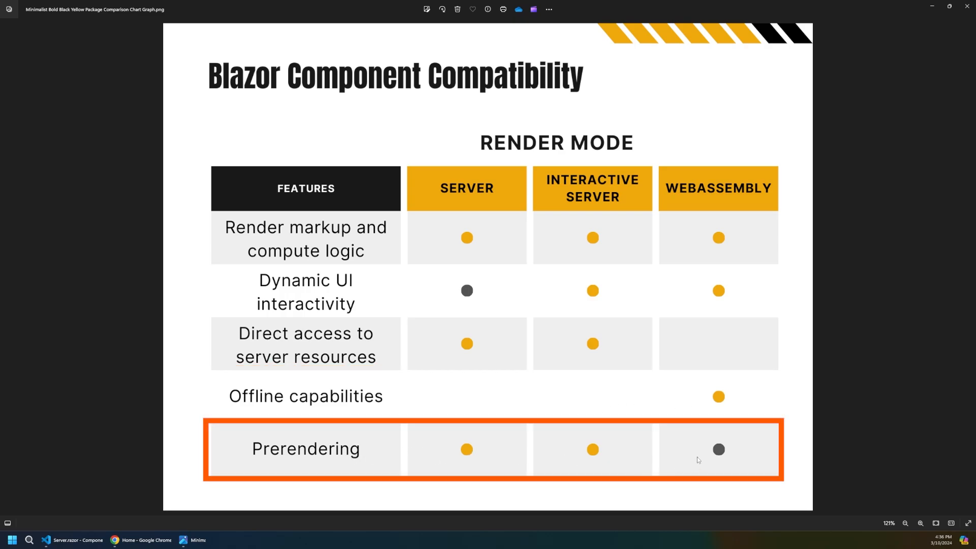
mouse_move(736, 452)
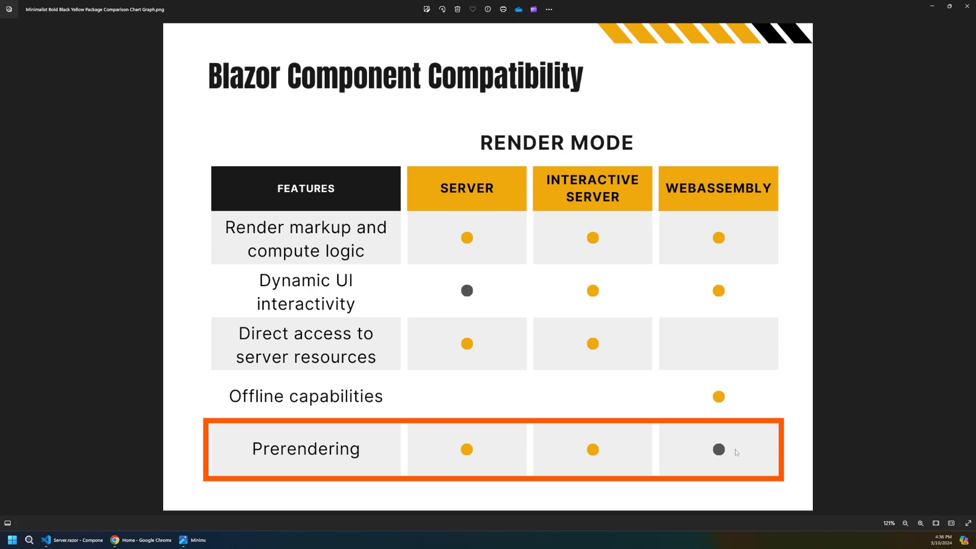
mouse_move(723, 451)
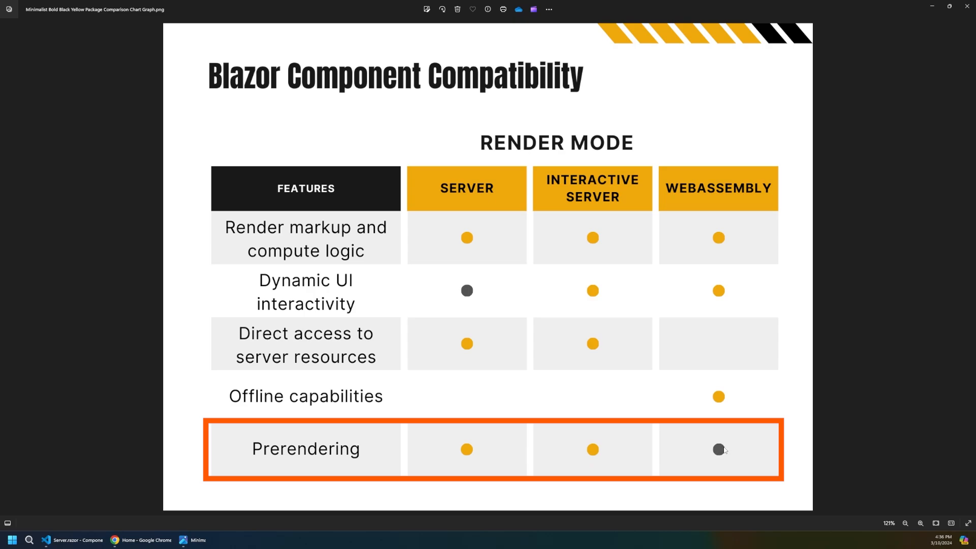
mouse_move(727, 445)
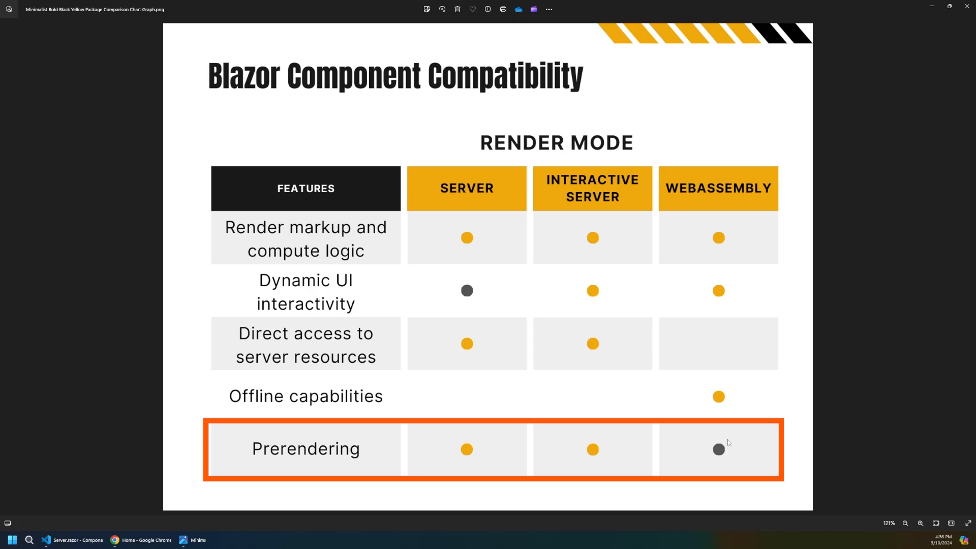
mouse_move(723, 451)
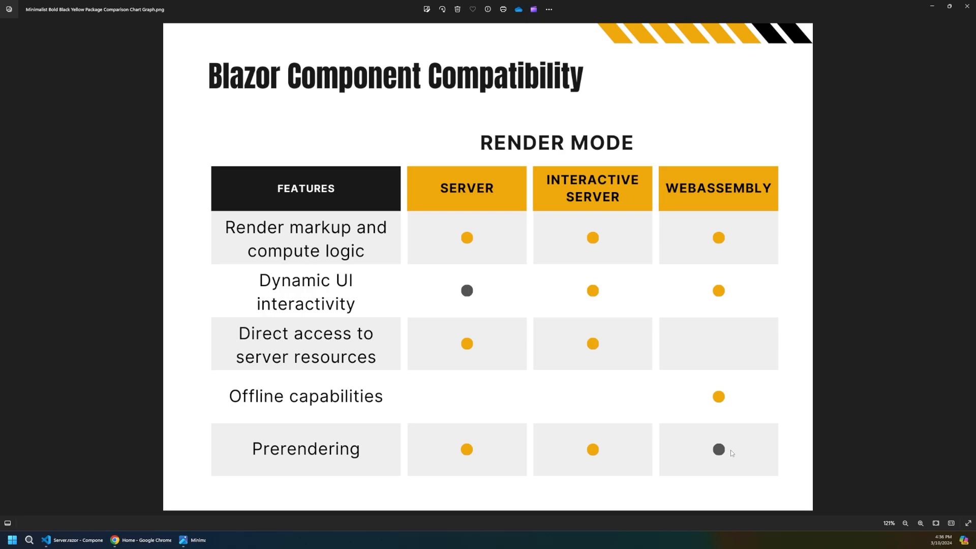
Step: Expand the server project and open Server.razor, then InteractiveServer.razor beside it
left_click(45, 540)
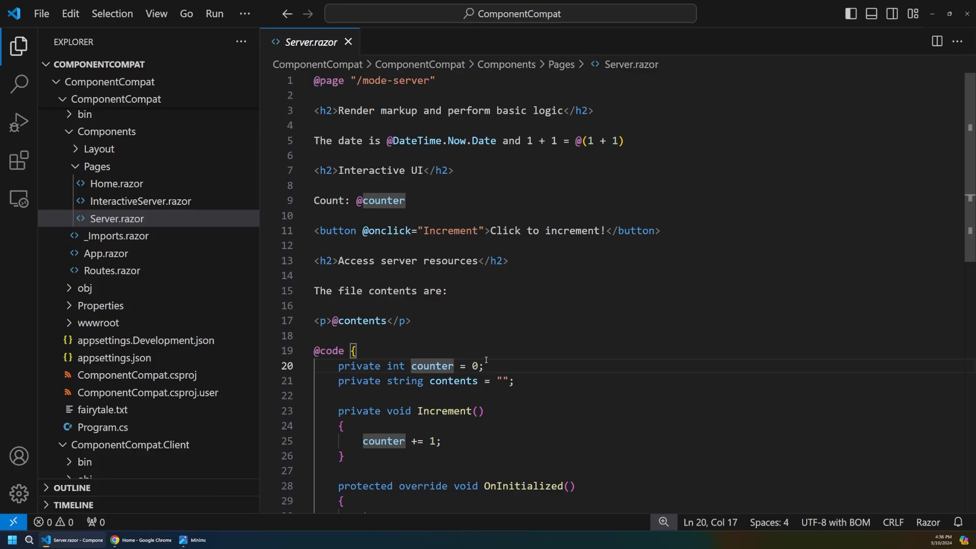
mouse_move(217, 262)
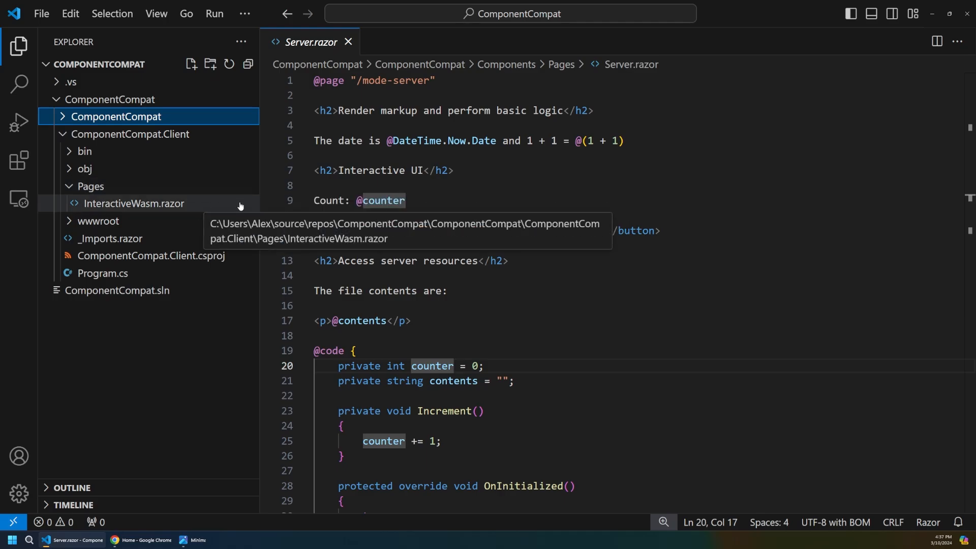
mouse_move(124, 195)
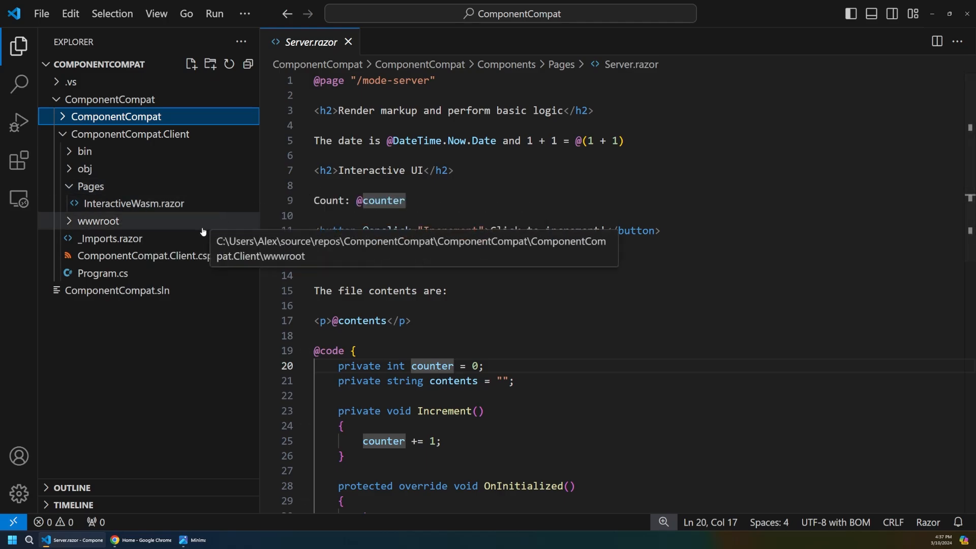
mouse_move(248, 215)
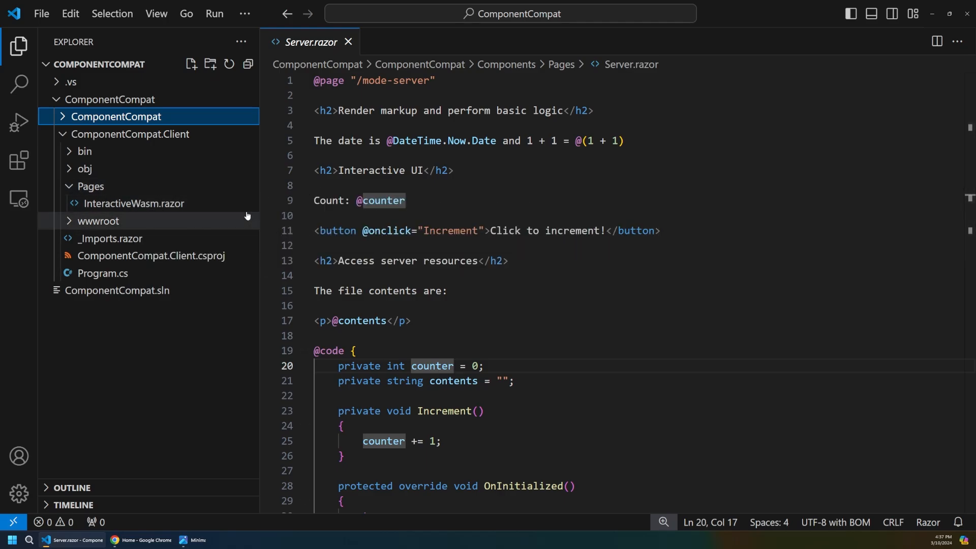
left_click(115, 116)
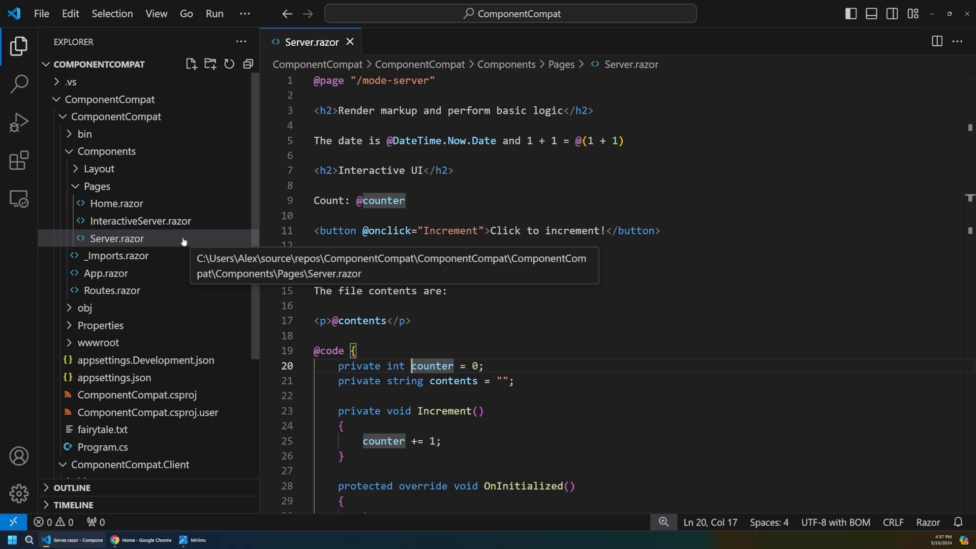
mouse_move(183, 247)
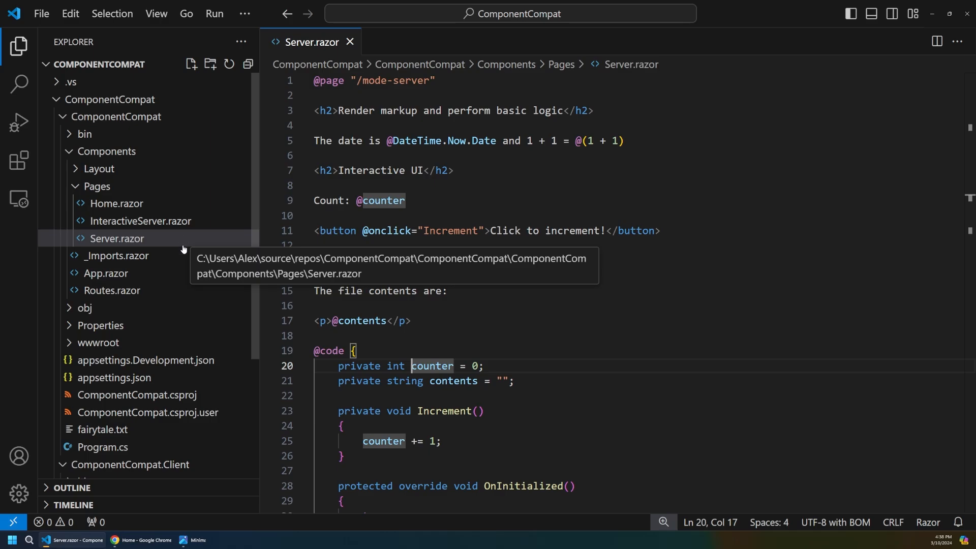
left_click(117, 238)
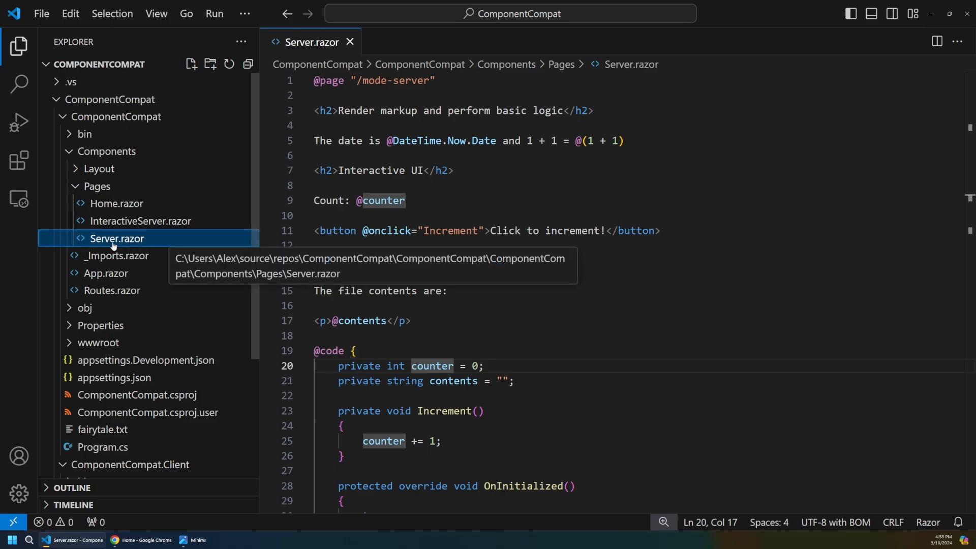
left_click(139, 220)
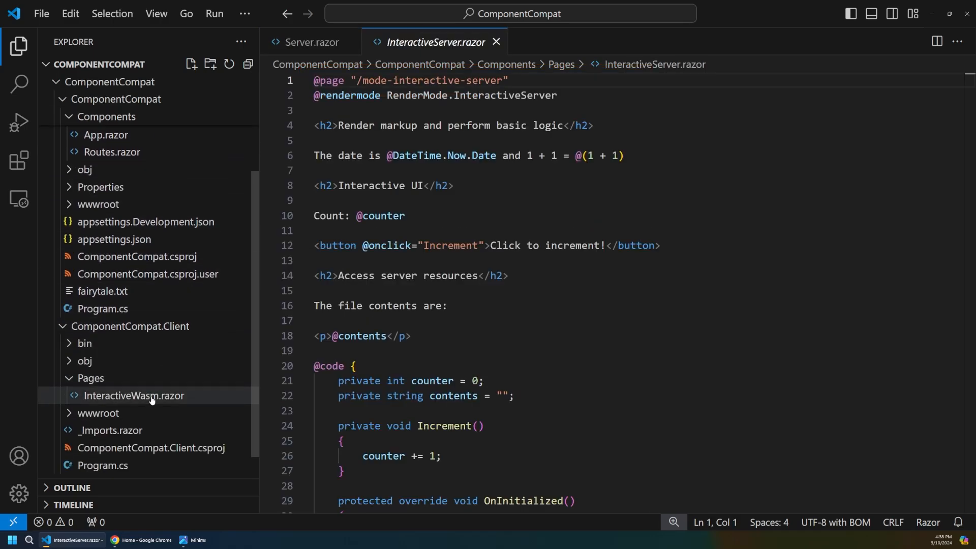
Step: Open InteractiveWasm.razor, return to Server.razor and highlight its counter display and increment handler lines
left_click(133, 395)
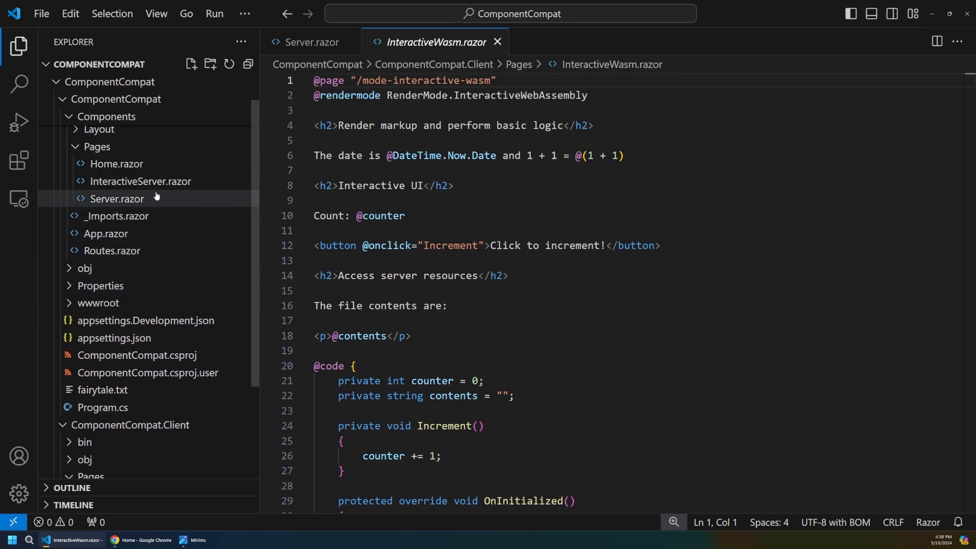
left_click(116, 198)
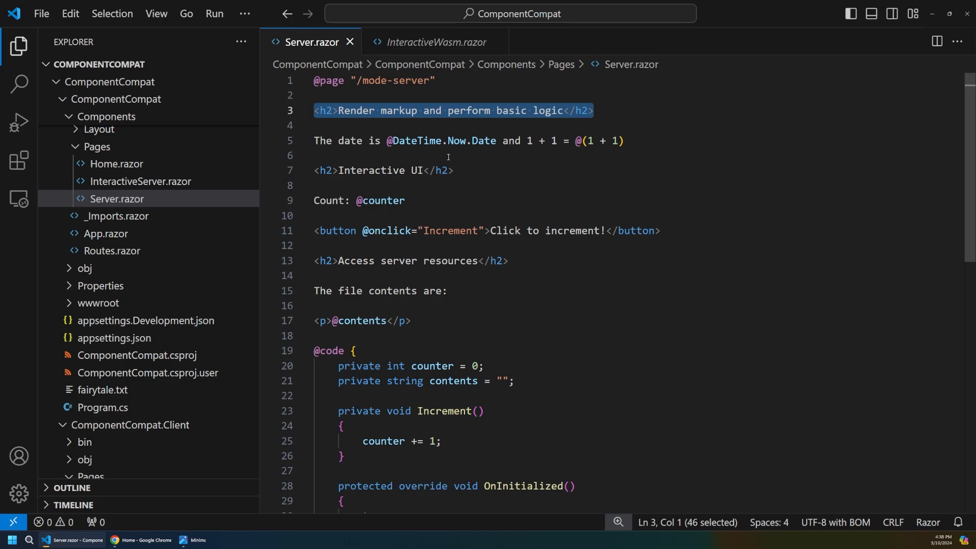
mouse_move(628, 143)
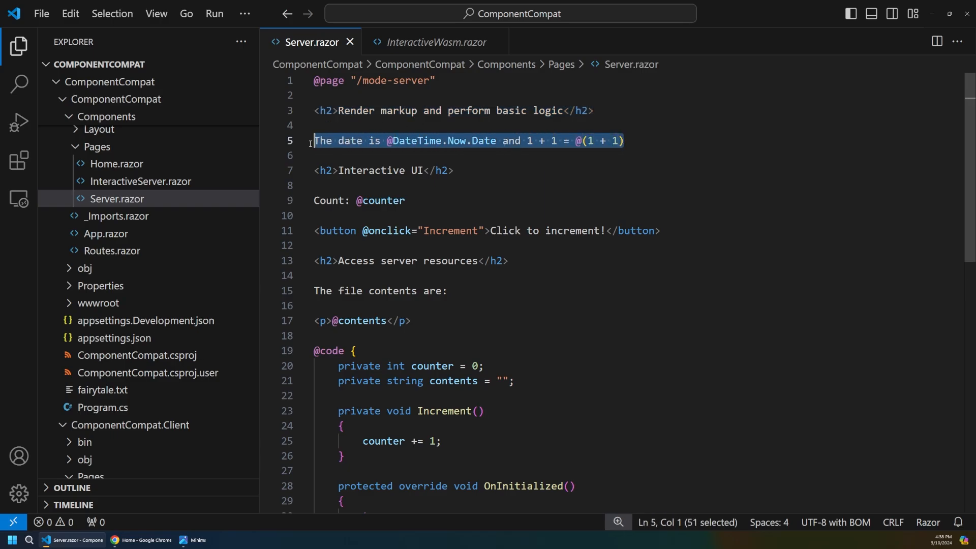
mouse_move(482, 141)
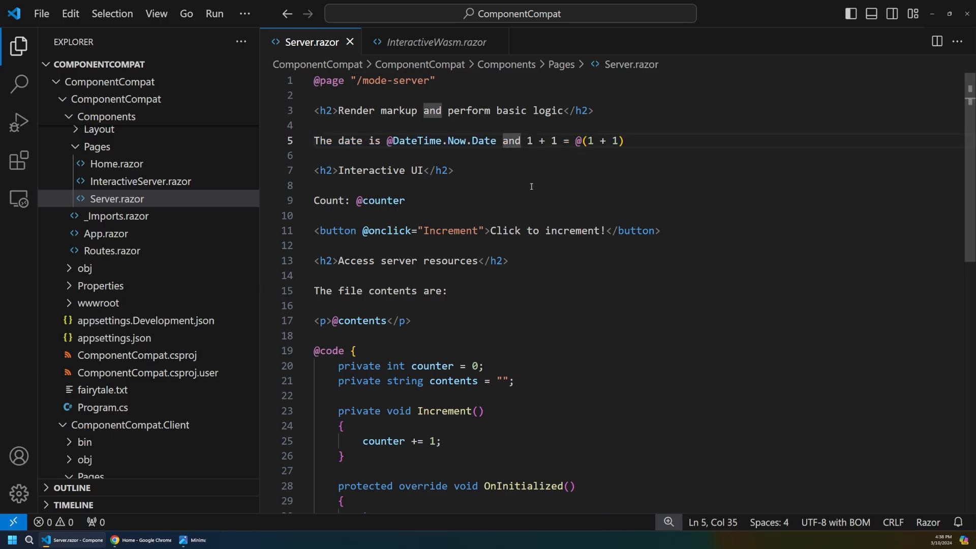
triple_click(384, 170)
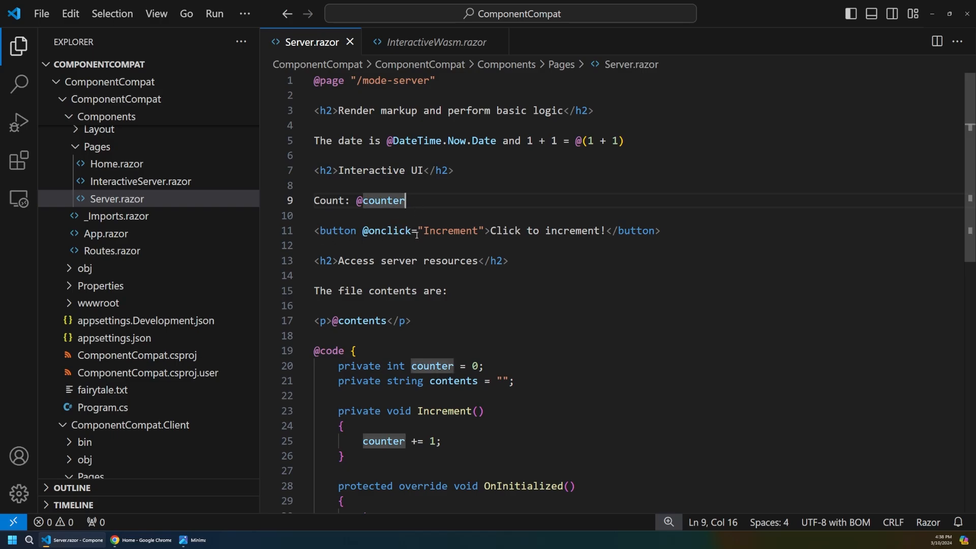
triple_click(359, 200)
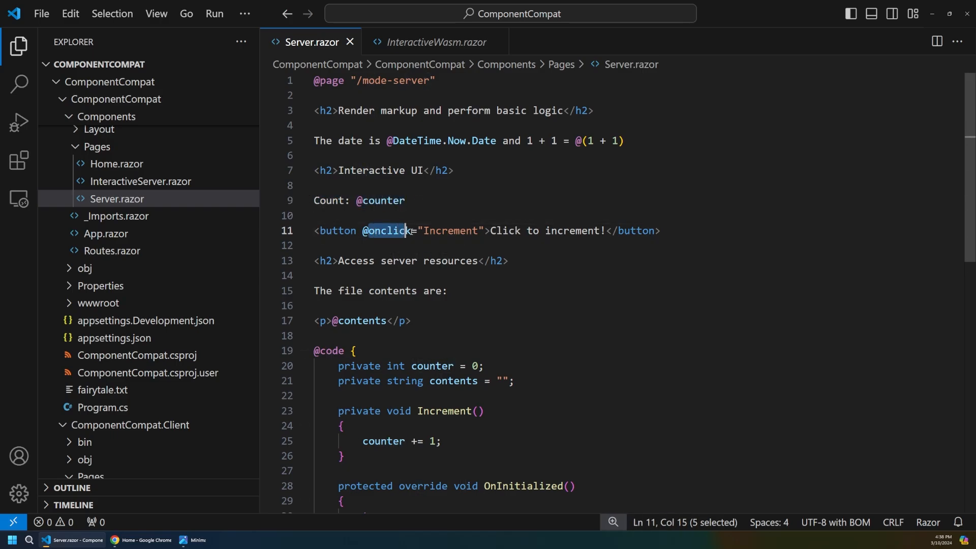
Step: Highlight the Access server resources heading and review the file-reading try/catch blocks
left_click(509, 261)
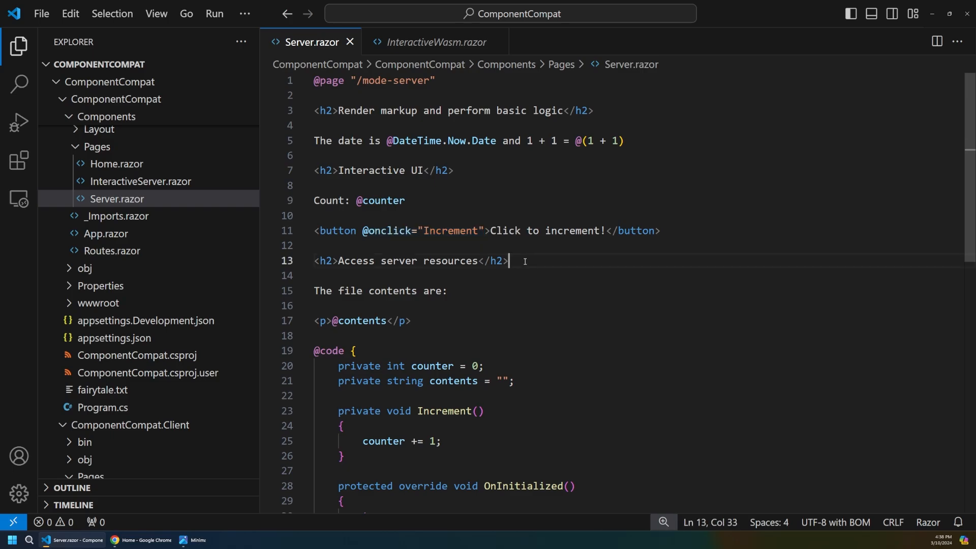
triple_click(411, 262)
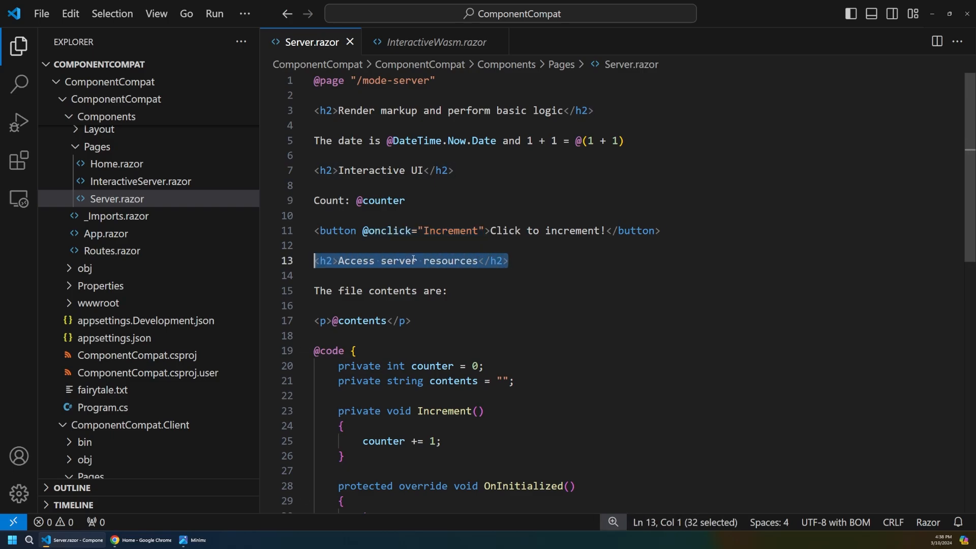
scroll("down", 3)
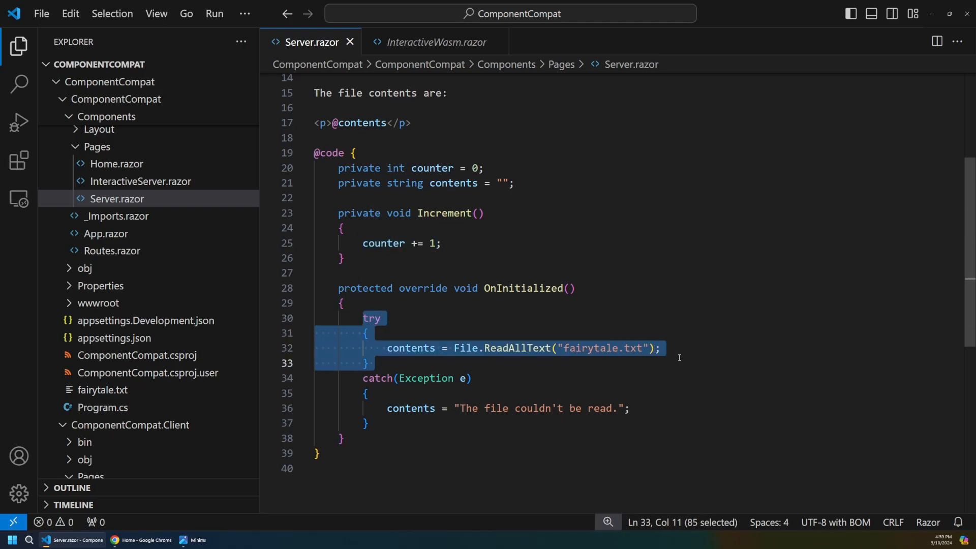
left_click(364, 378)
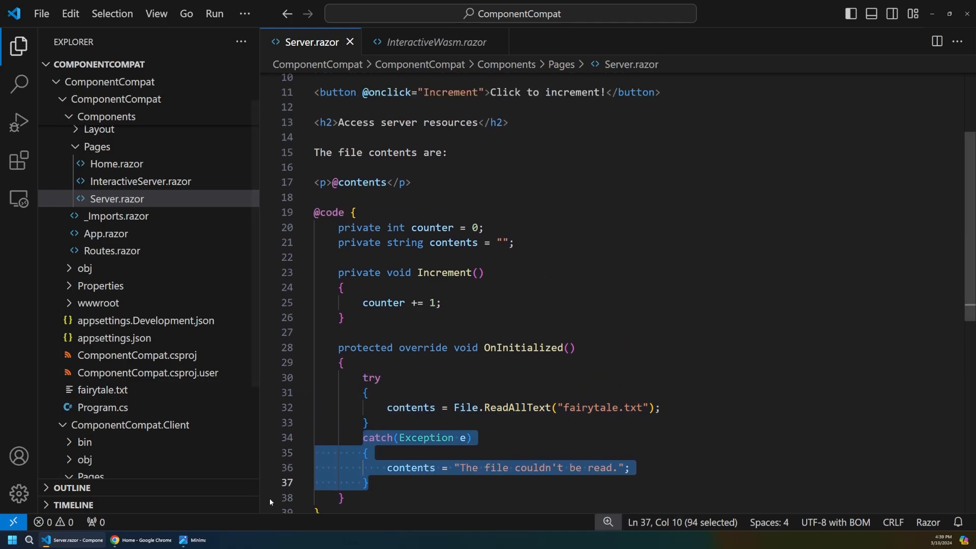
left_click(141, 540)
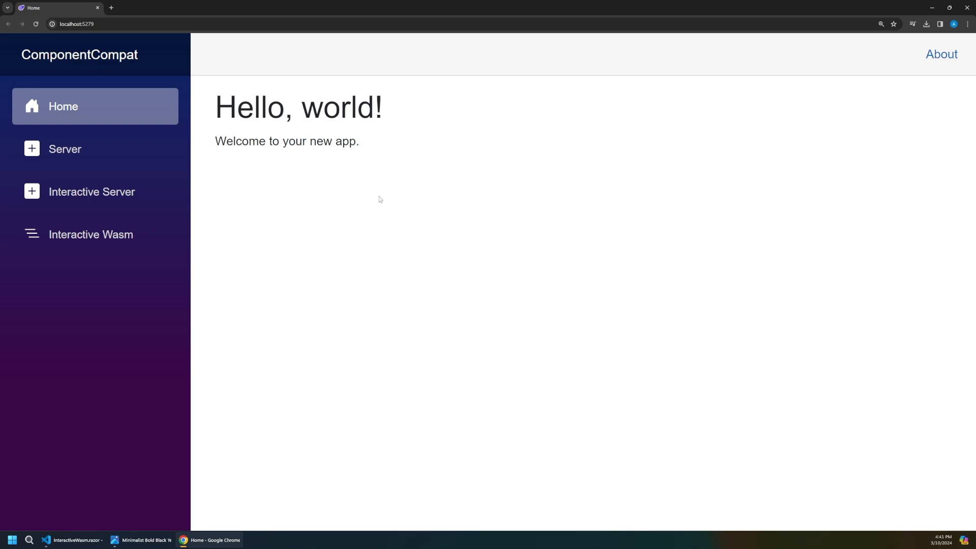
mouse_move(118, 149)
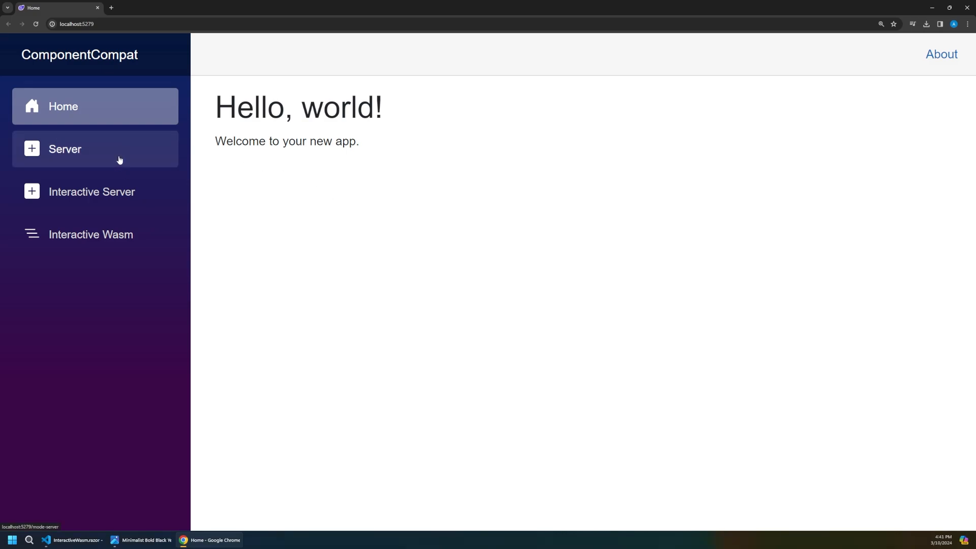
mouse_move(105, 155)
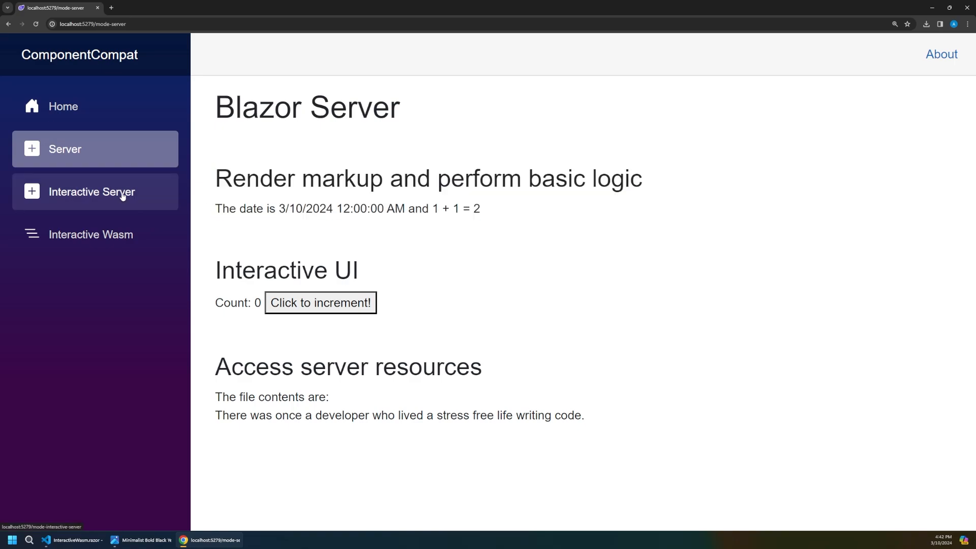
Step: View the Interactive Server page, then the next page in the sidebar nav
left_click(91, 192)
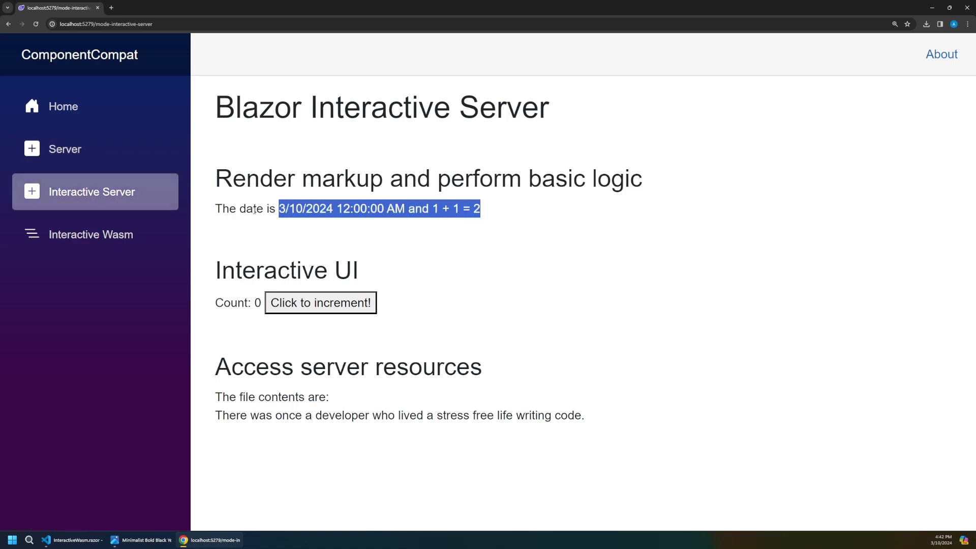
left_click(90, 234)
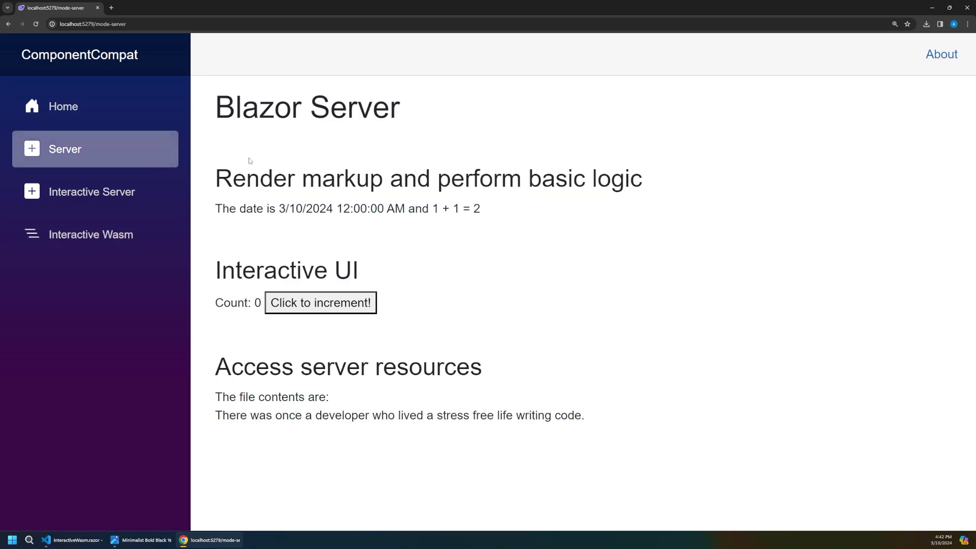
mouse_move(361, 273)
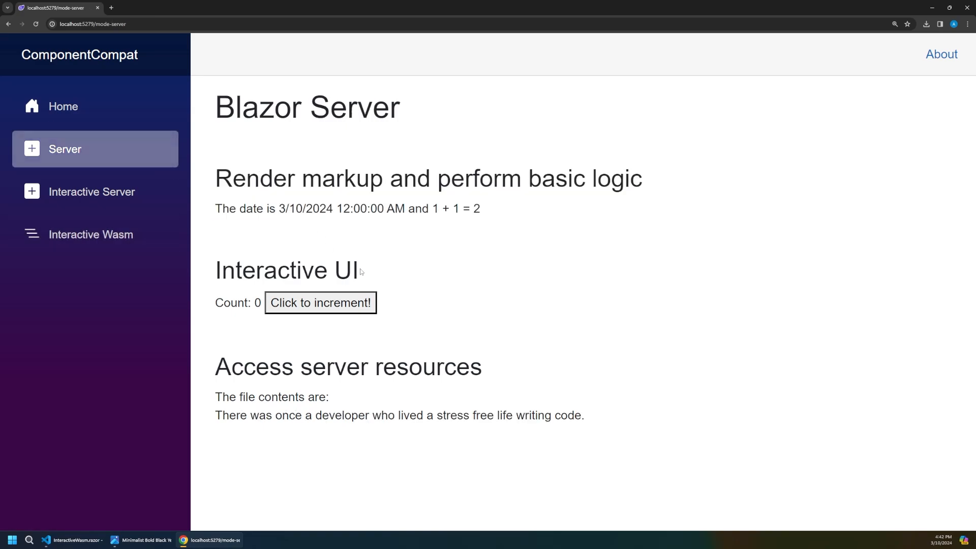
double_click(287, 270)
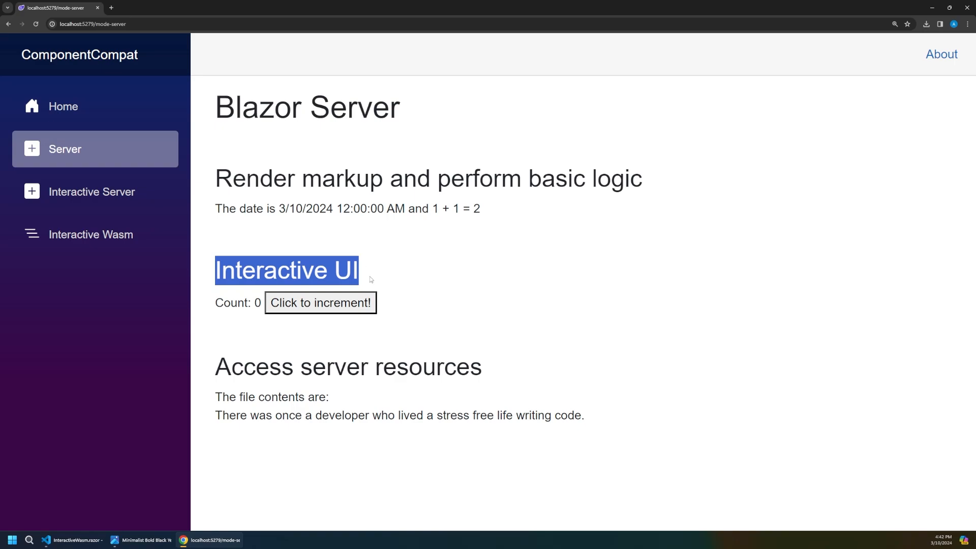
mouse_move(320, 306)
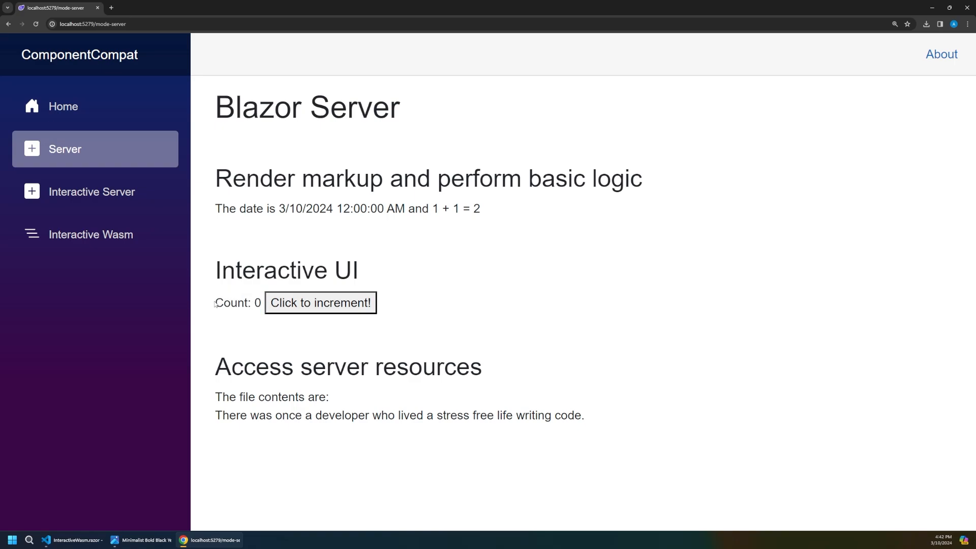
mouse_move(440, 309)
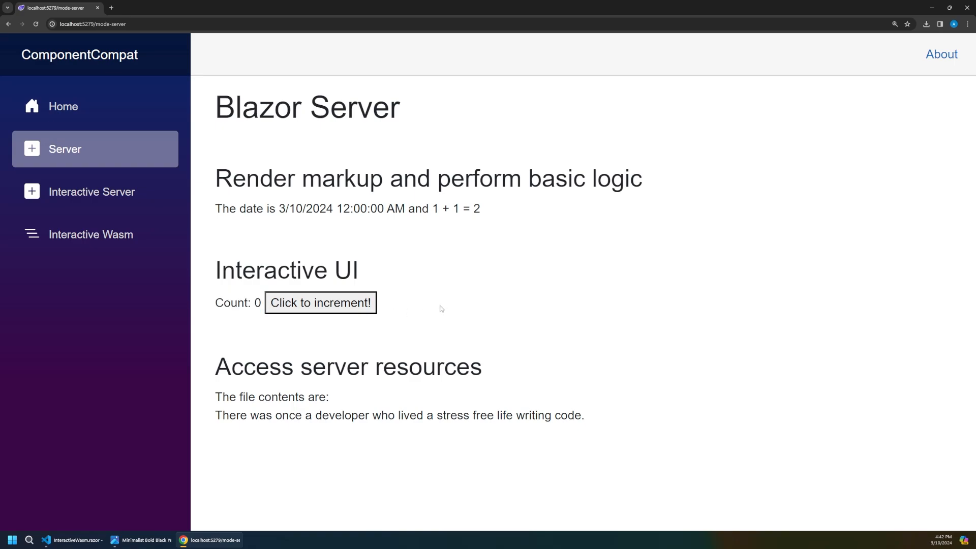
mouse_move(361, 305)
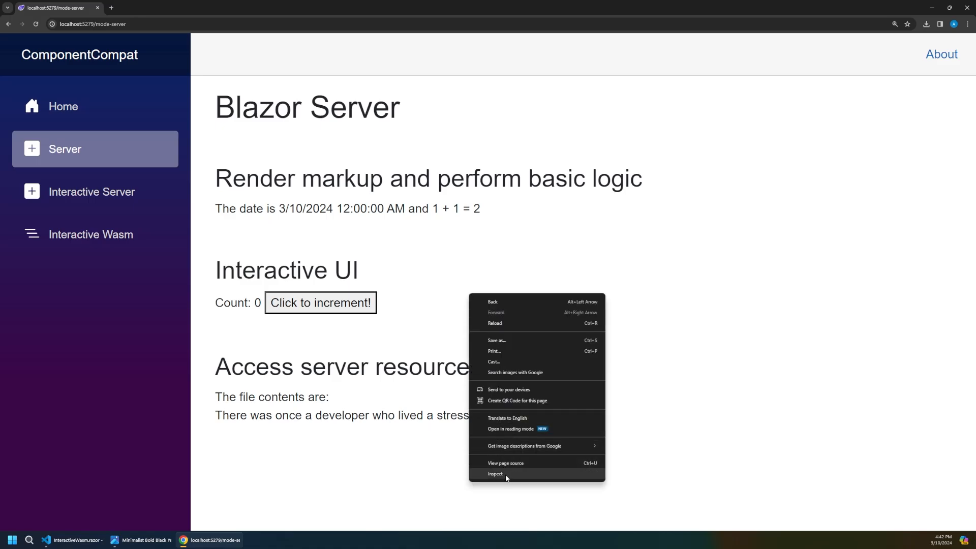
left_click(495, 474)
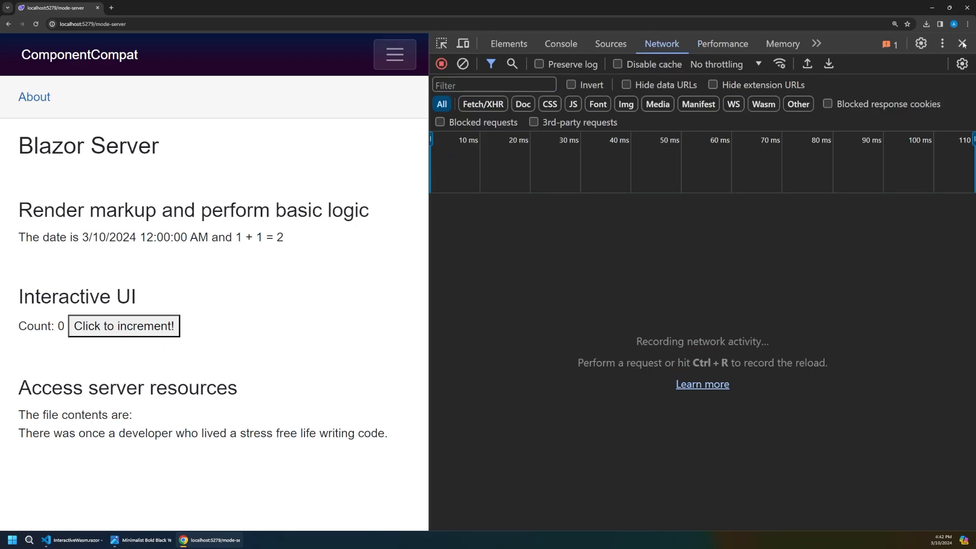
left_click(960, 43)
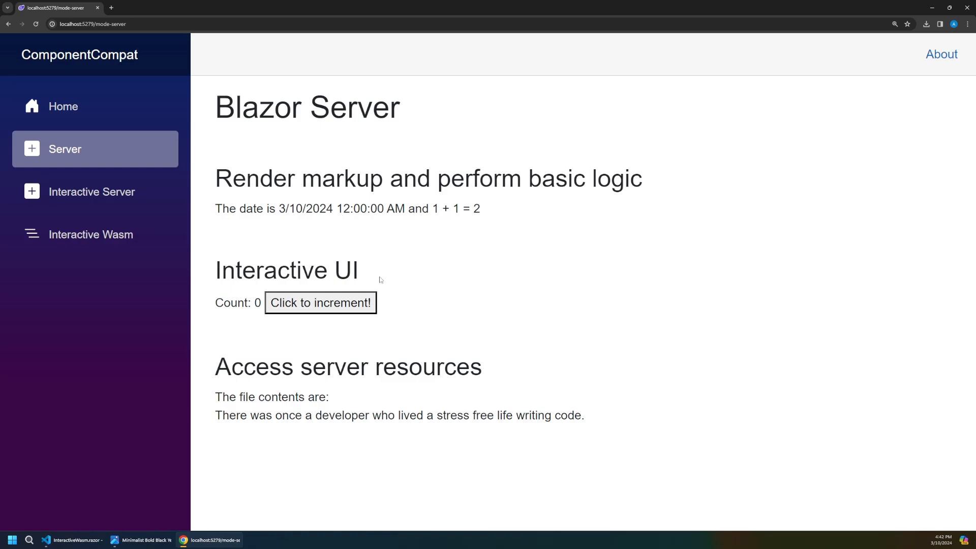
mouse_move(364, 270)
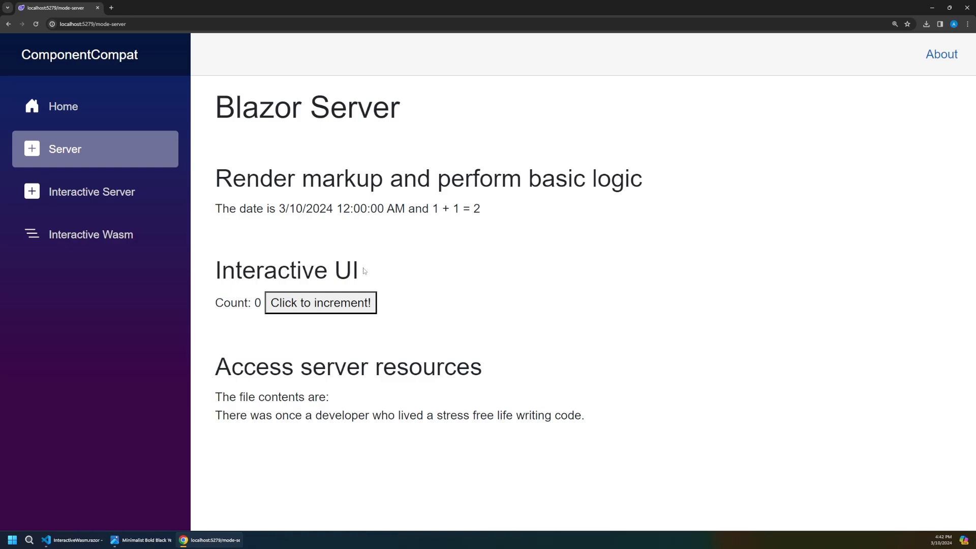
Step: Increment the Interactive Server counter, then the WebAssembly page's counter up to 8
left_click(91, 191)
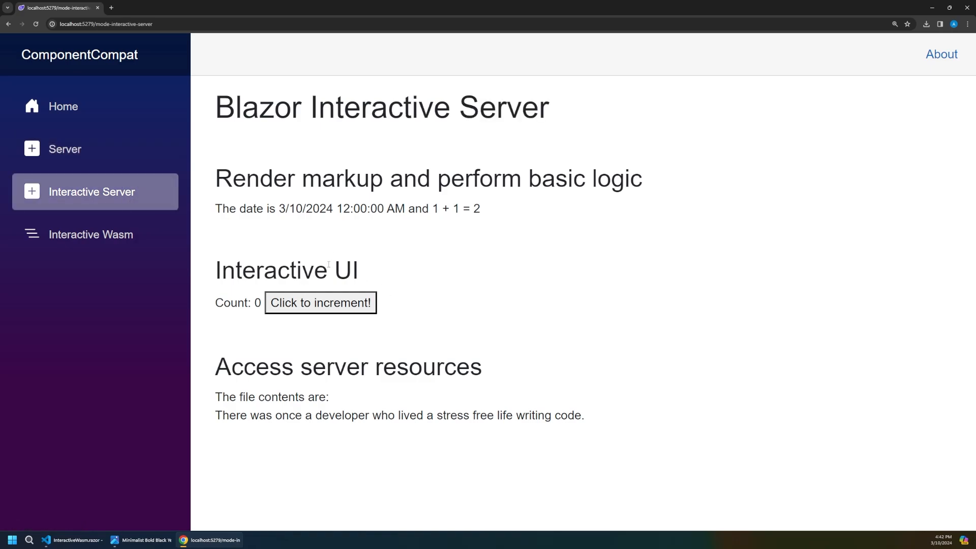
left_click(320, 303)
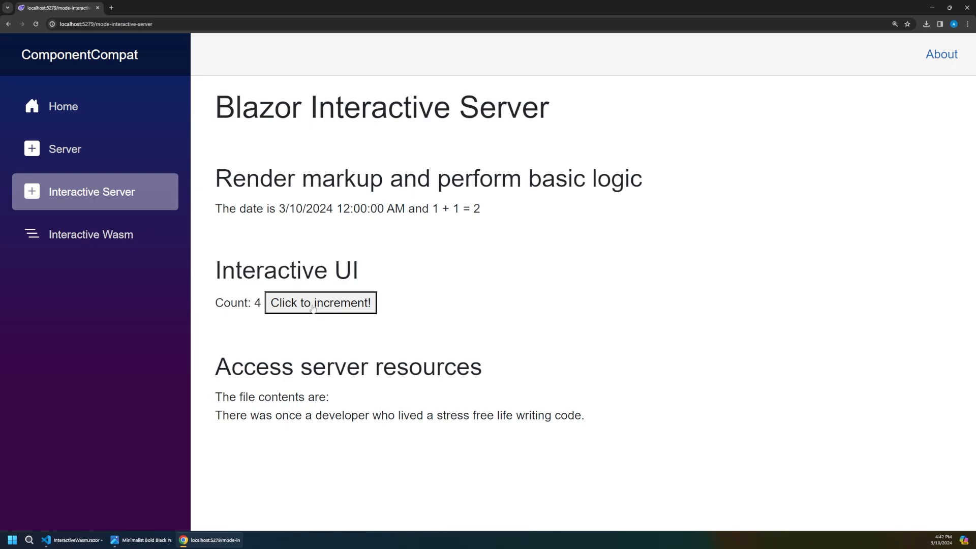
left_click(320, 303)
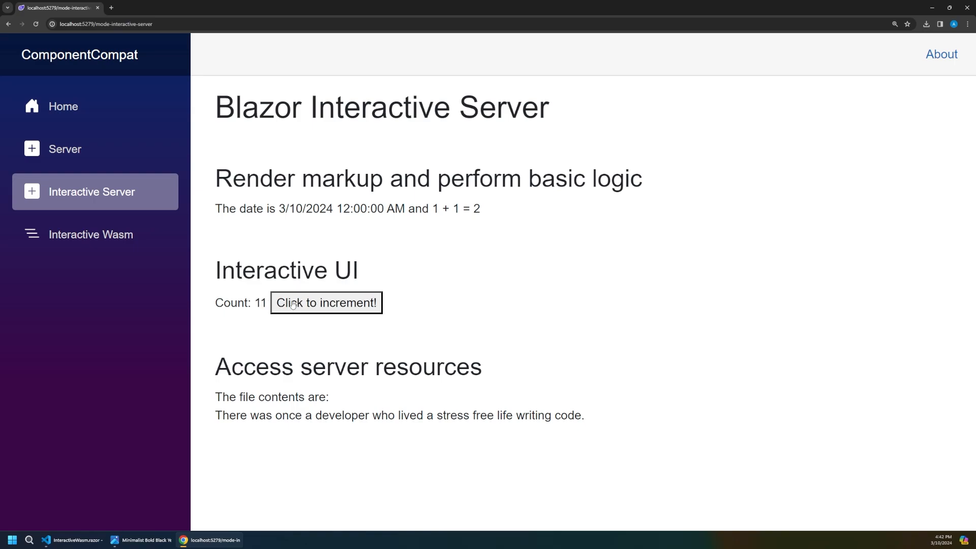
mouse_move(414, 289)
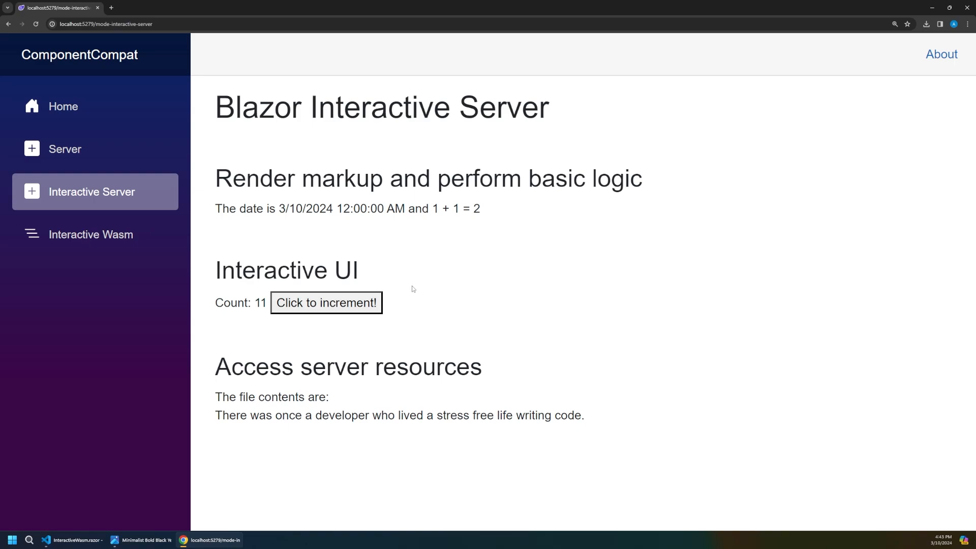
left_click(90, 233)
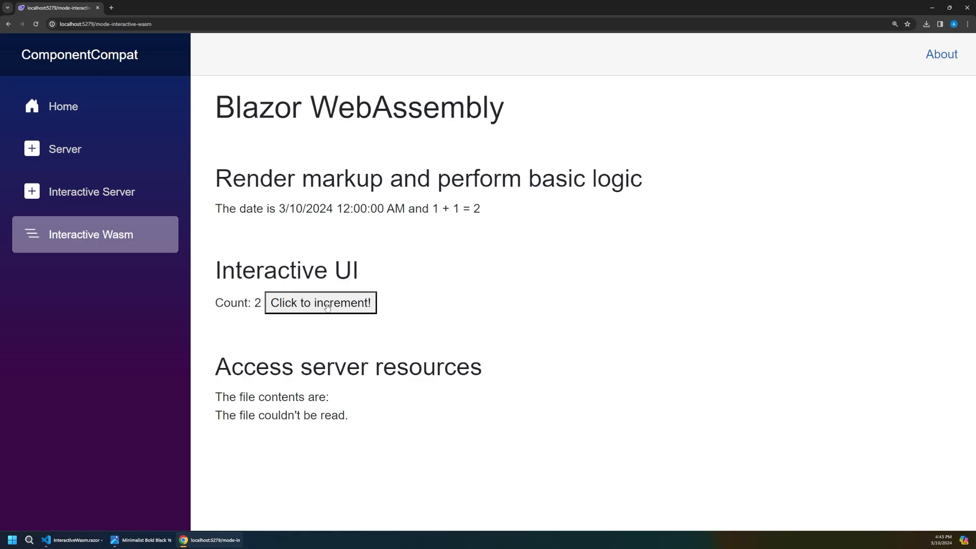
left_click(320, 303)
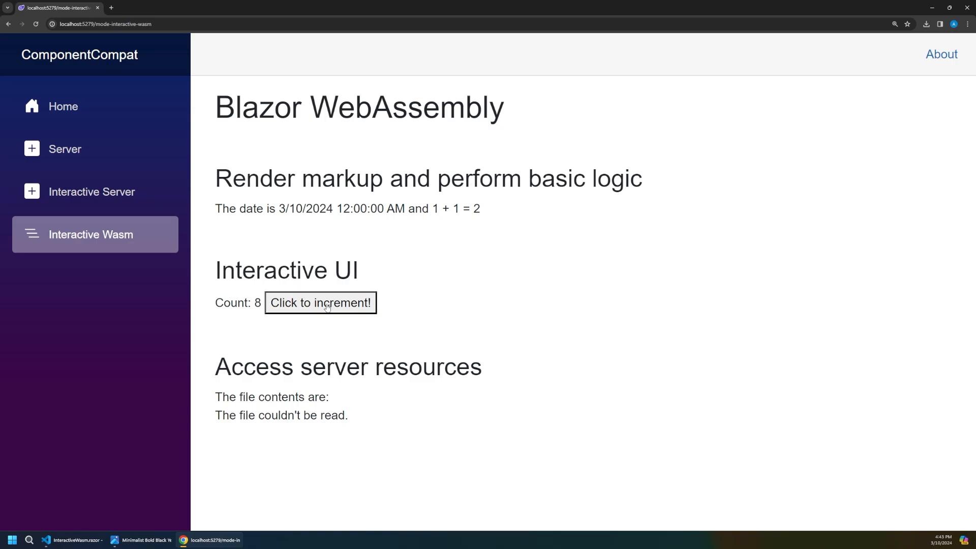
mouse_move(213, 168)
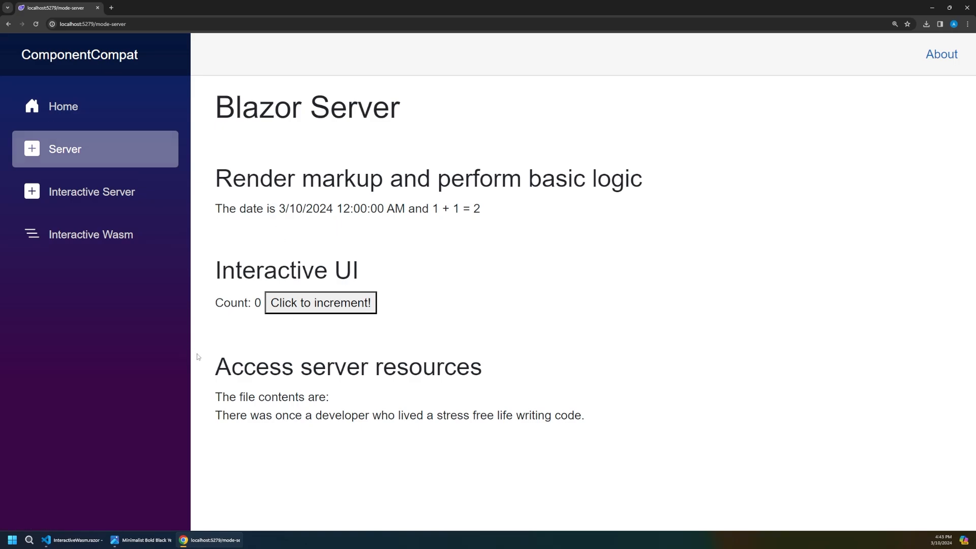
Step: Highlight the Access server resources heading and the file contents sentence on the Server page
double_click(348, 367)
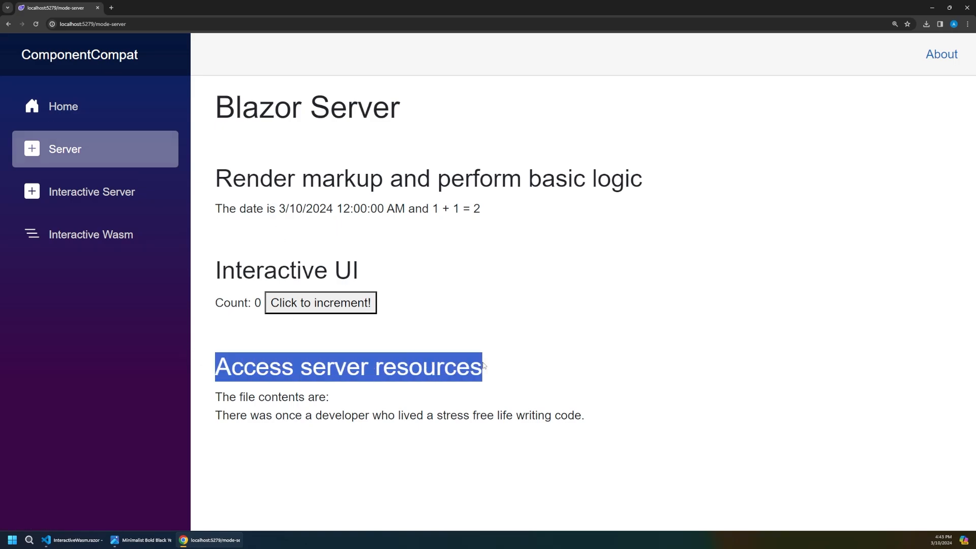
left_click(470, 388)
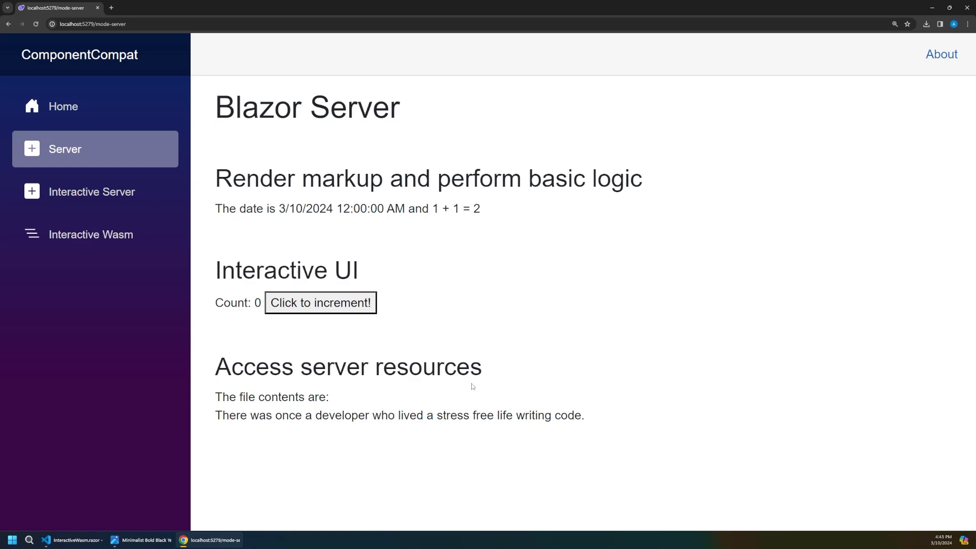
mouse_move(595, 419)
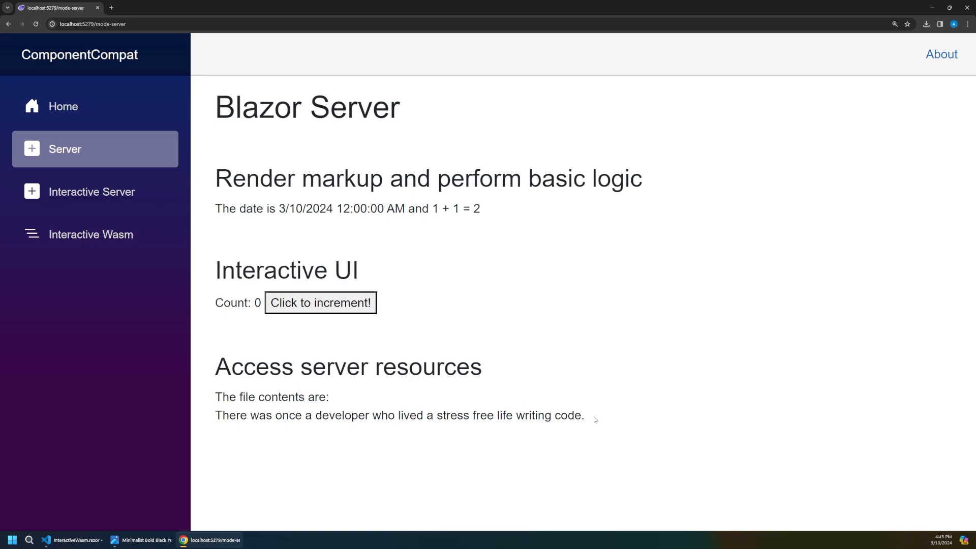
triple_click(399, 415)
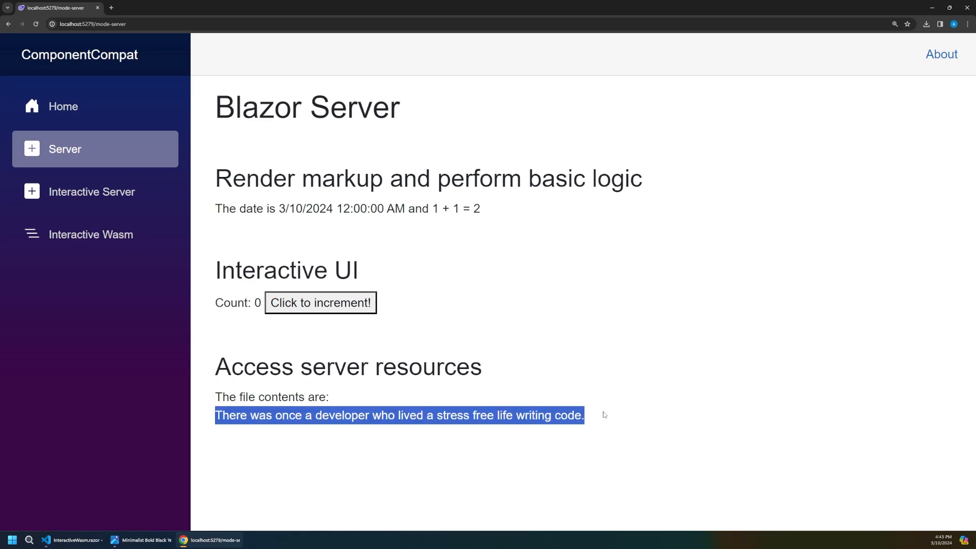
left_click(616, 419)
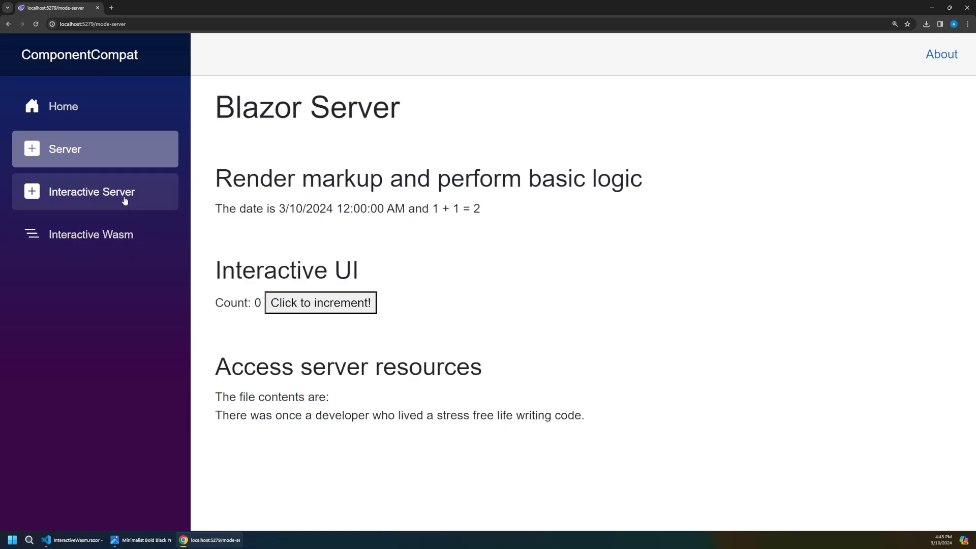
Step: Compare the Interactive Server and WebAssembly pages, highlighting 'The file couldn't be read.'
left_click(91, 192)
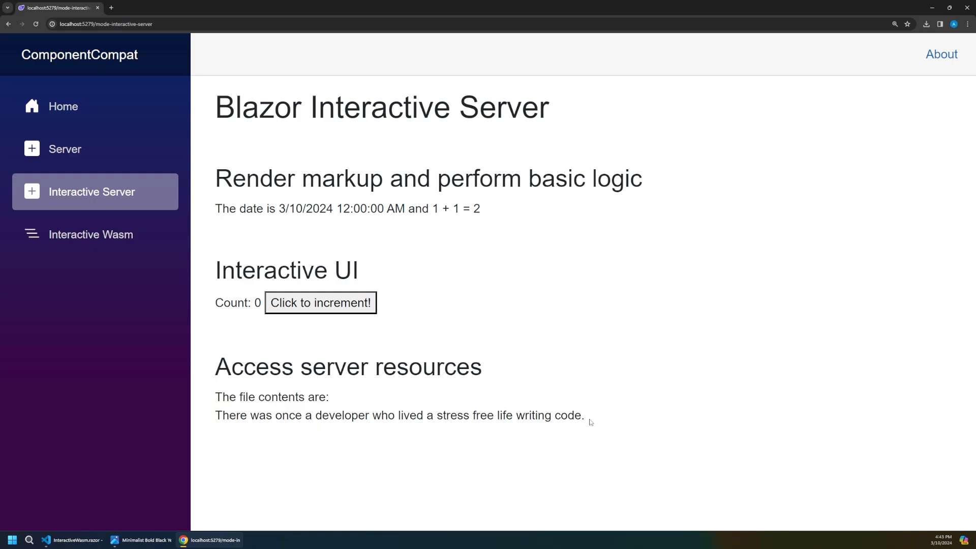
mouse_move(90, 234)
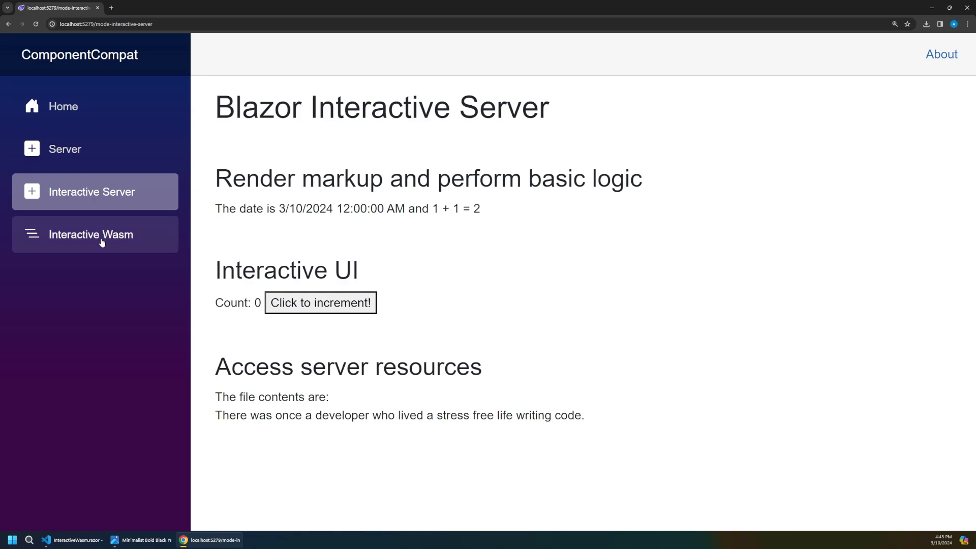
left_click(92, 235)
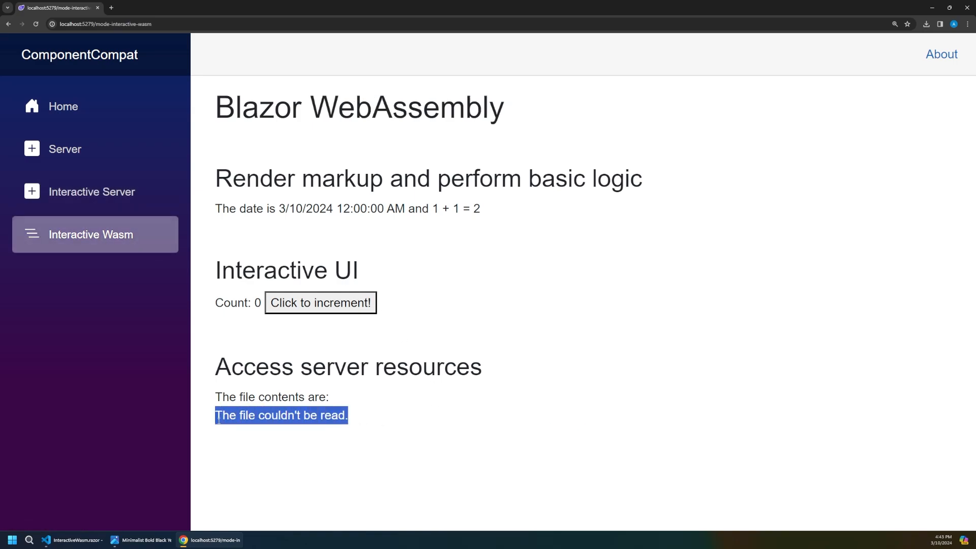
left_click(70, 540)
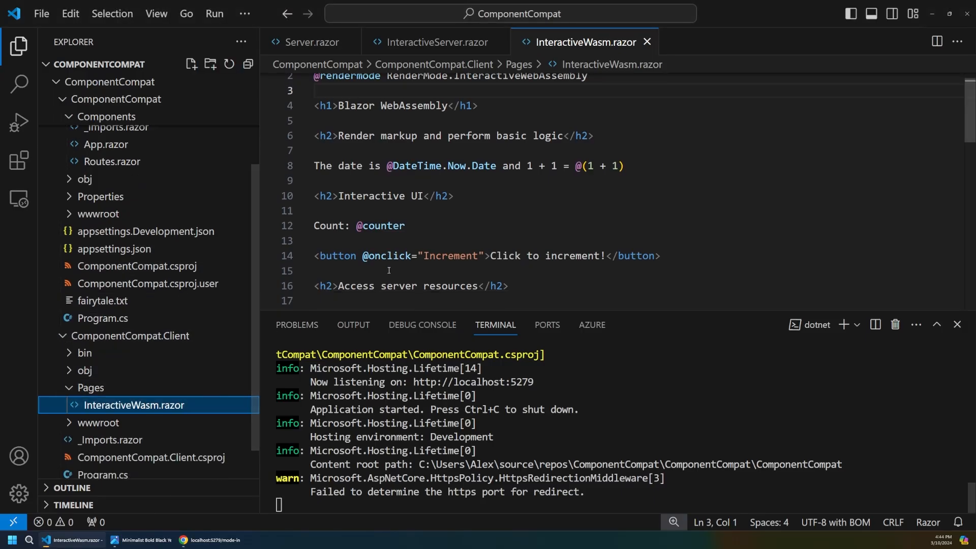
Step: Scroll through the InteractiveWasm.razor markup
scroll("down", 3)
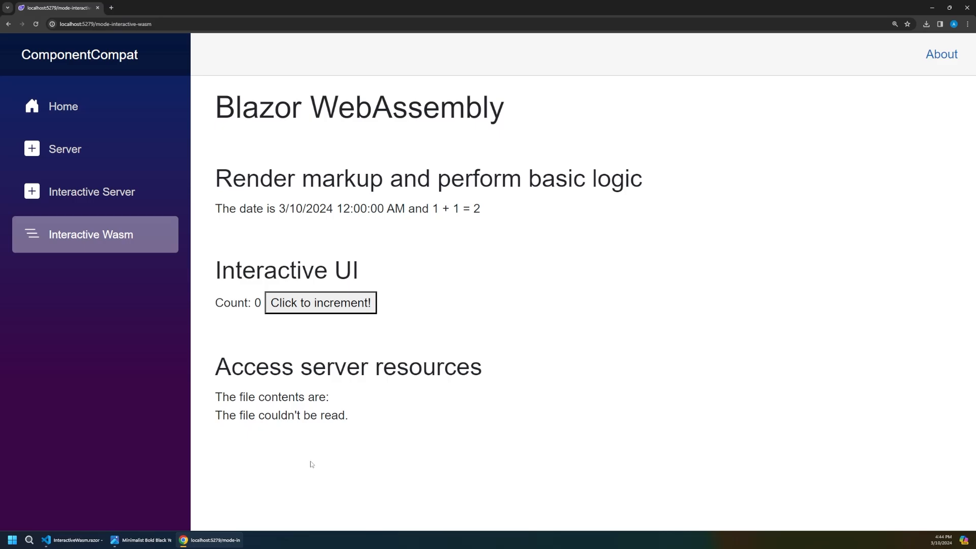
Step: Inspect the WebAssembly page to open DevTools on the Network panel
right_click(310, 464)
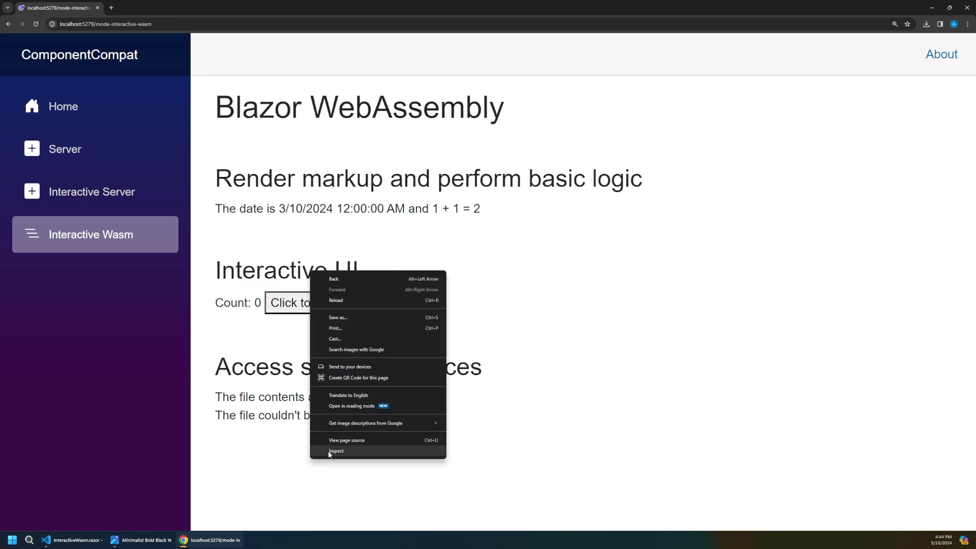
left_click(336, 450)
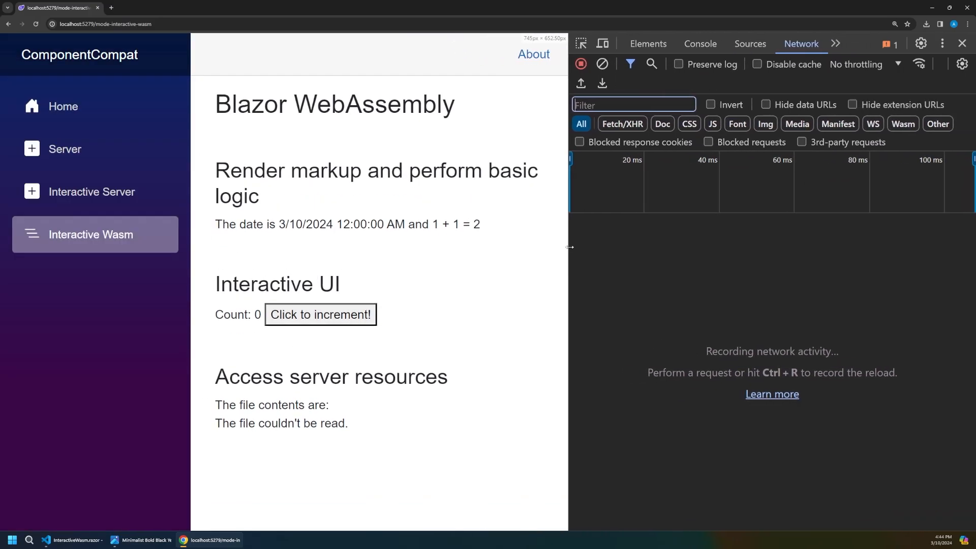
mouse_move(489, 278)
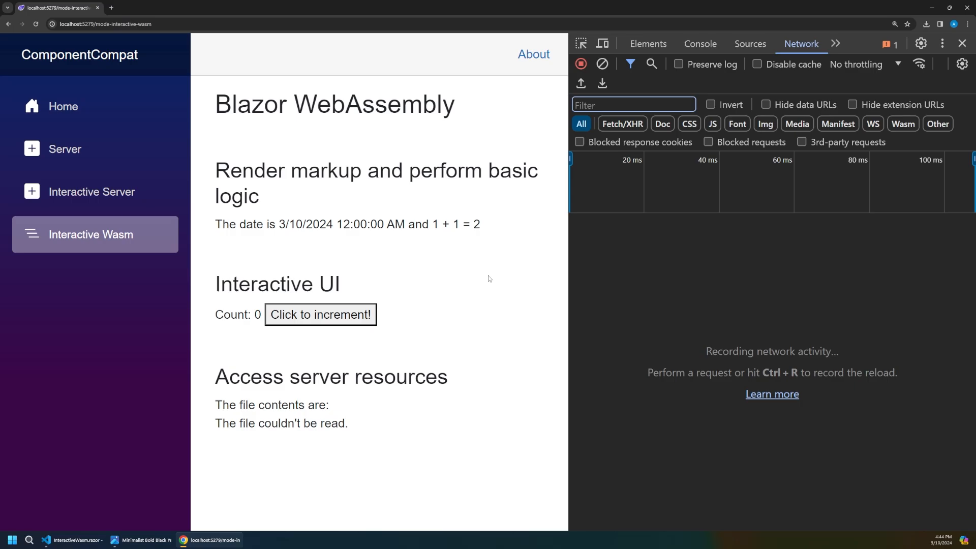
mouse_move(501, 298)
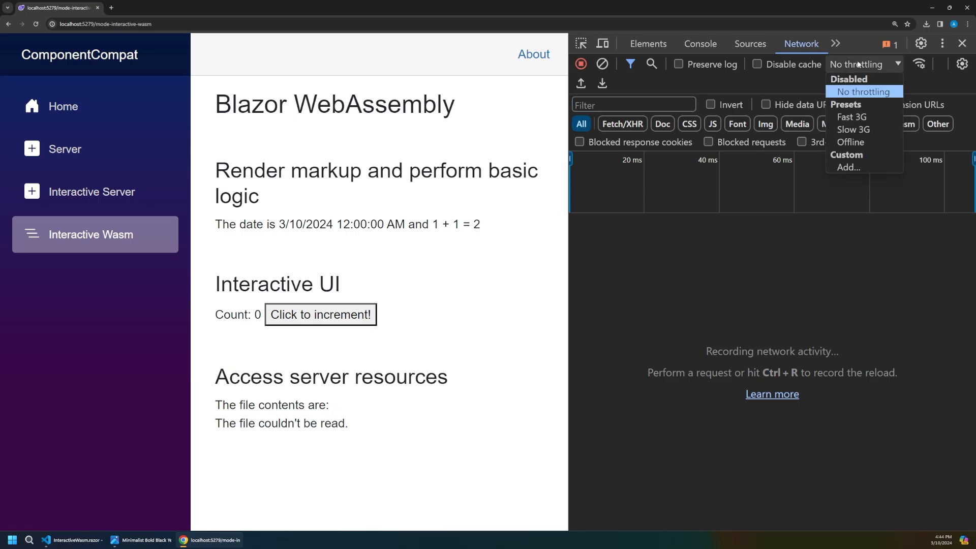
mouse_move(849, 143)
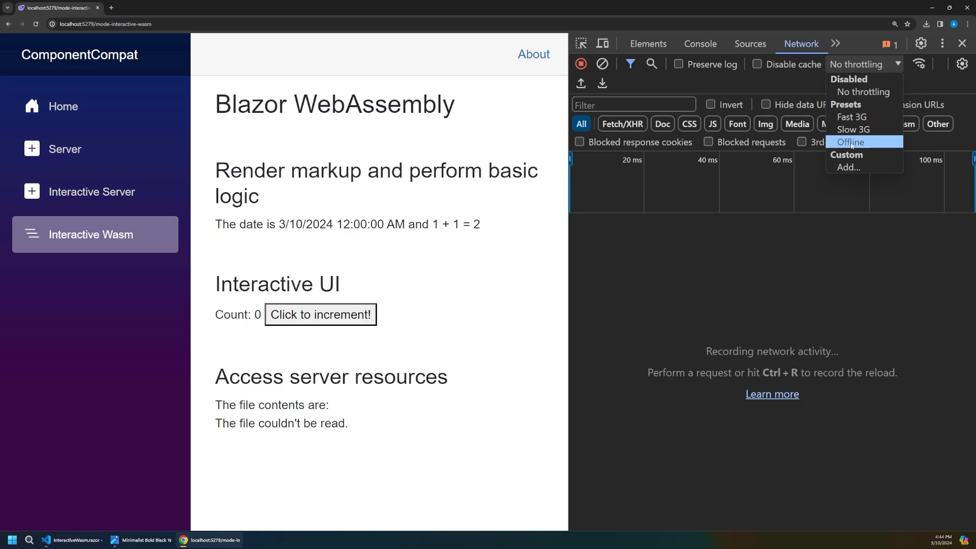
Step: Set the network to Offline and keep incrementing the WebAssembly counter toward 11
left_click(849, 143)
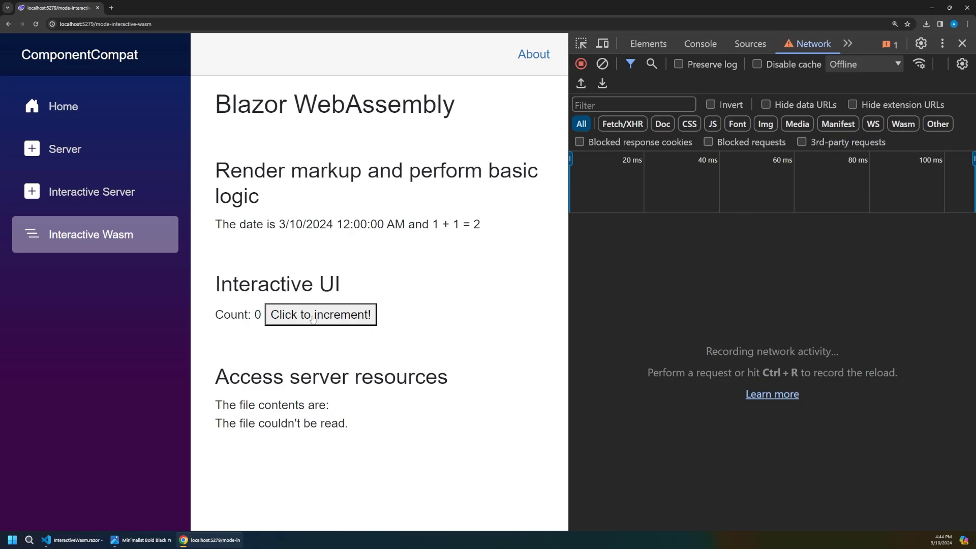
left_click(320, 314)
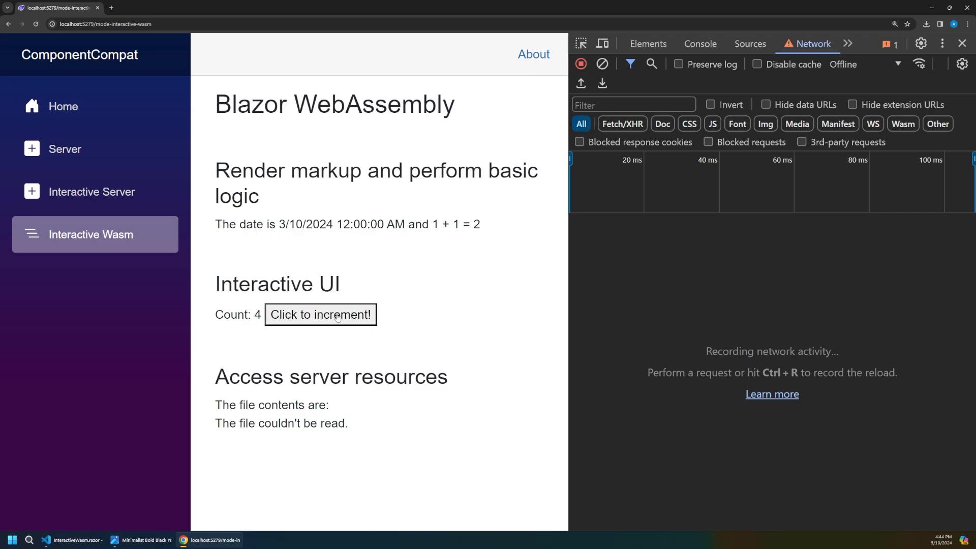
left_click(320, 314)
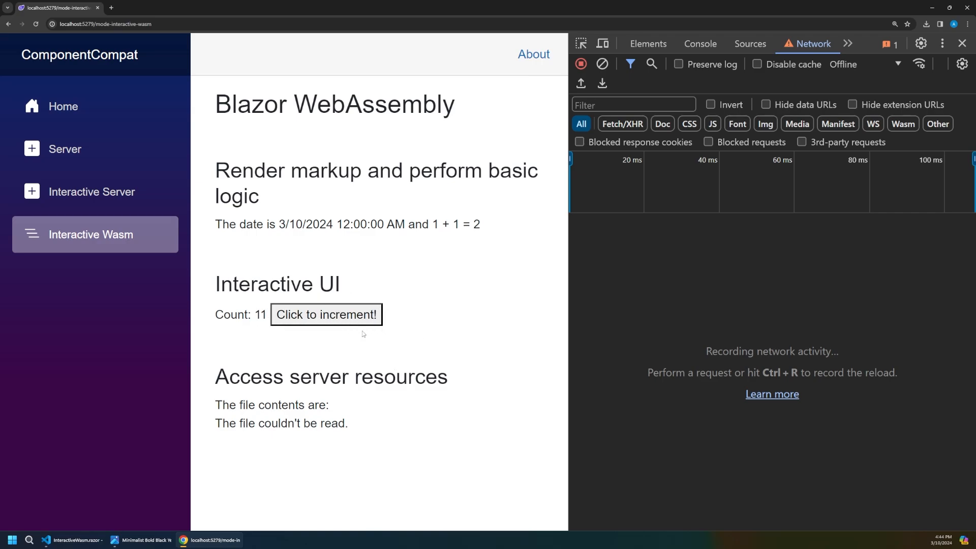
mouse_move(414, 319)
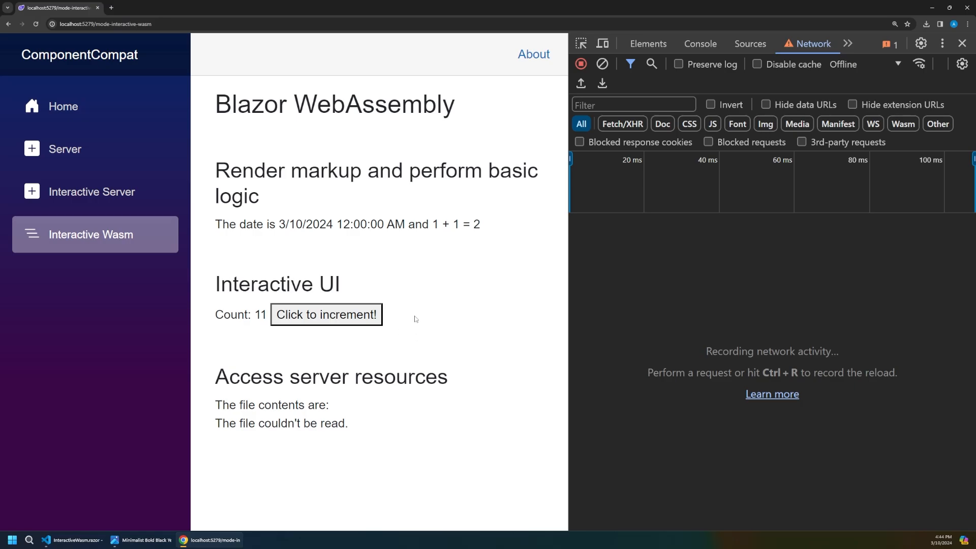
mouse_move(91, 192)
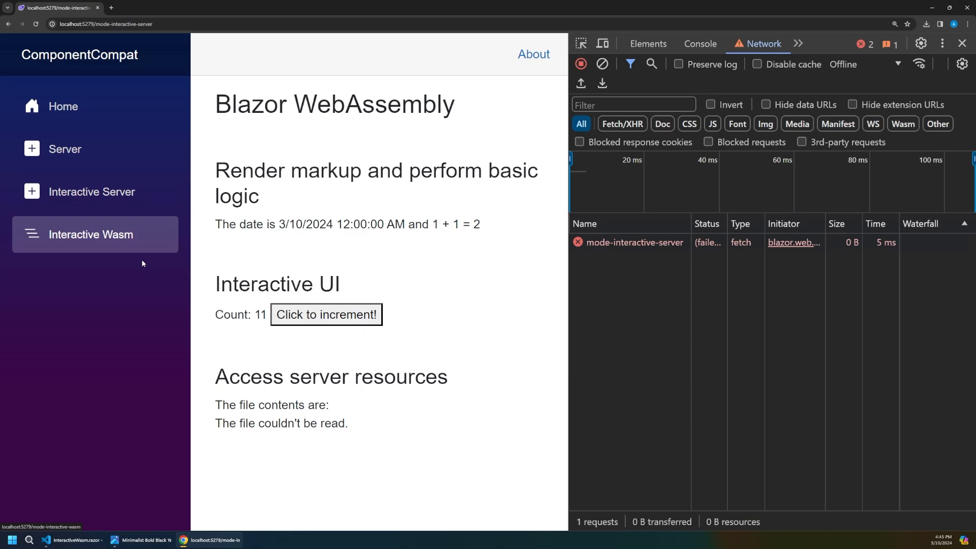
Step: Switch throttling to No throttling, load the Interactive Server page and increment its counter to 4
left_click(861, 64)
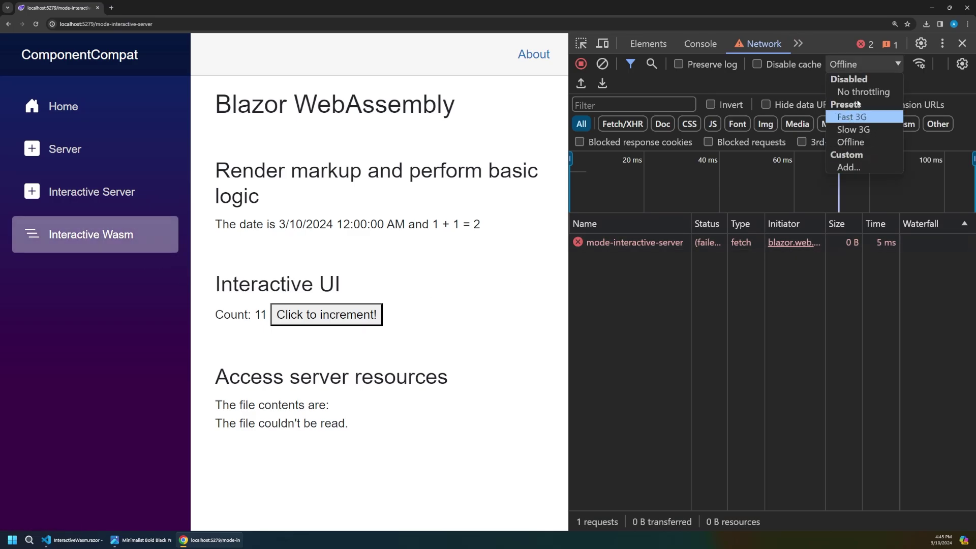
left_click(863, 92)
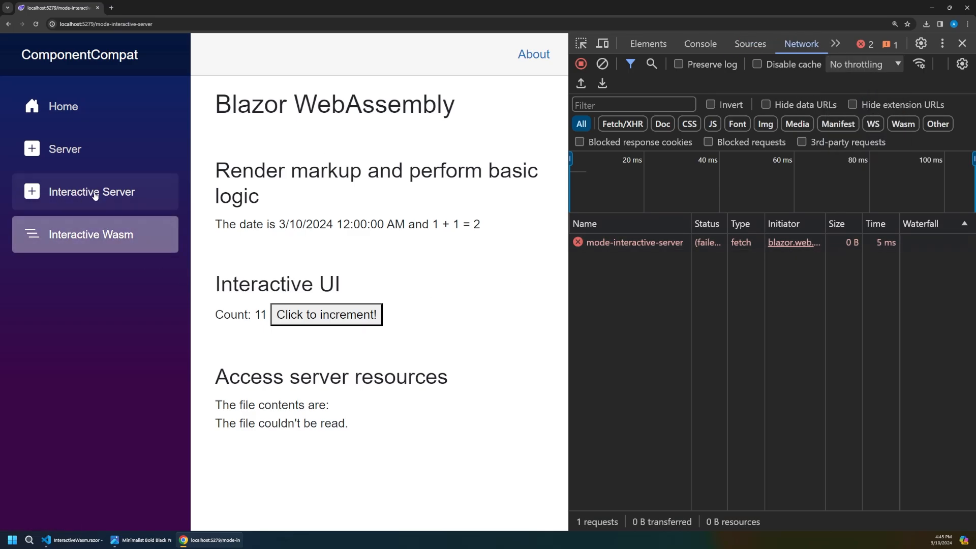
left_click(92, 192)
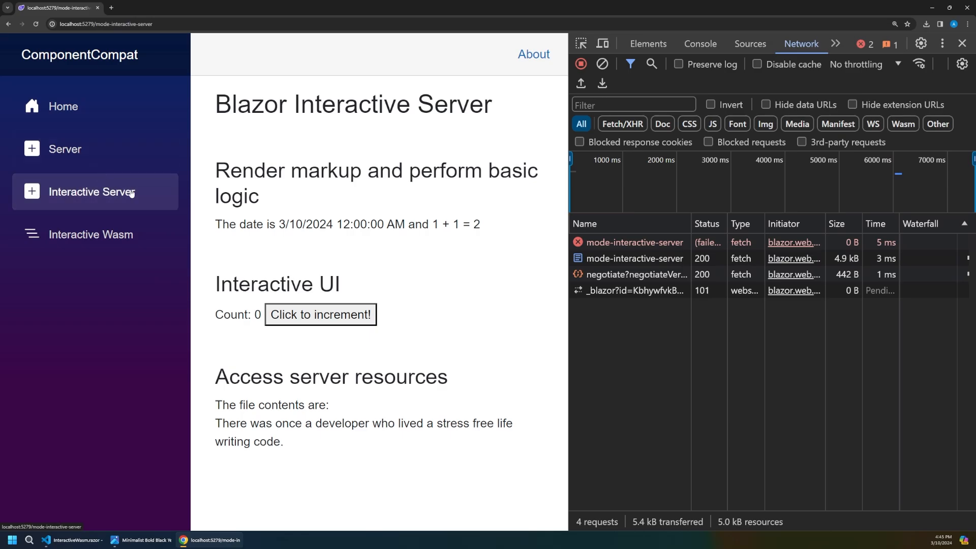
mouse_move(424, 136)
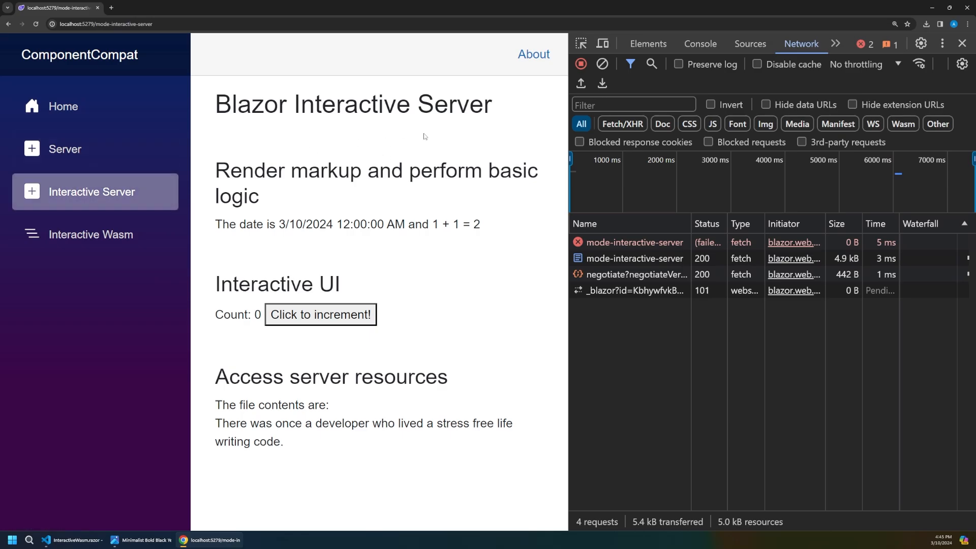
mouse_move(419, 261)
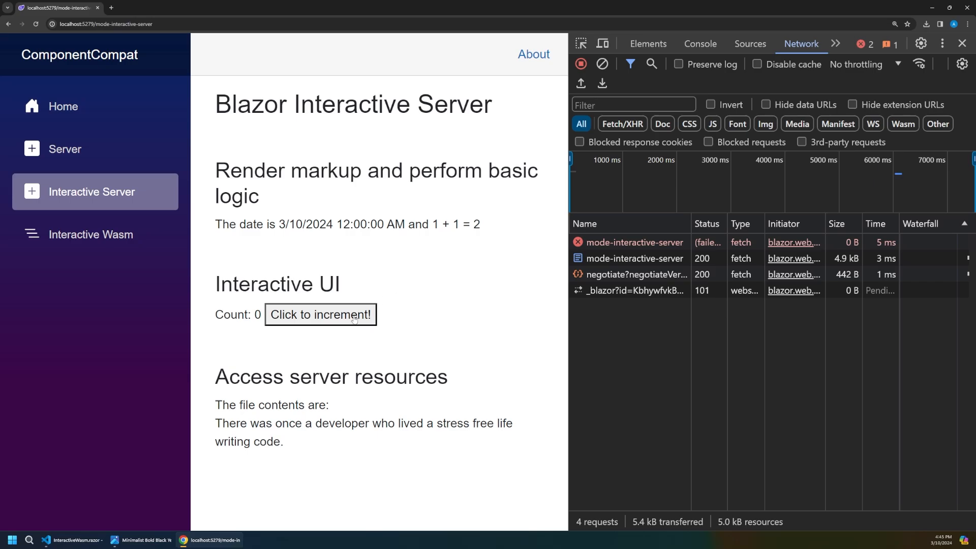
left_click(320, 314)
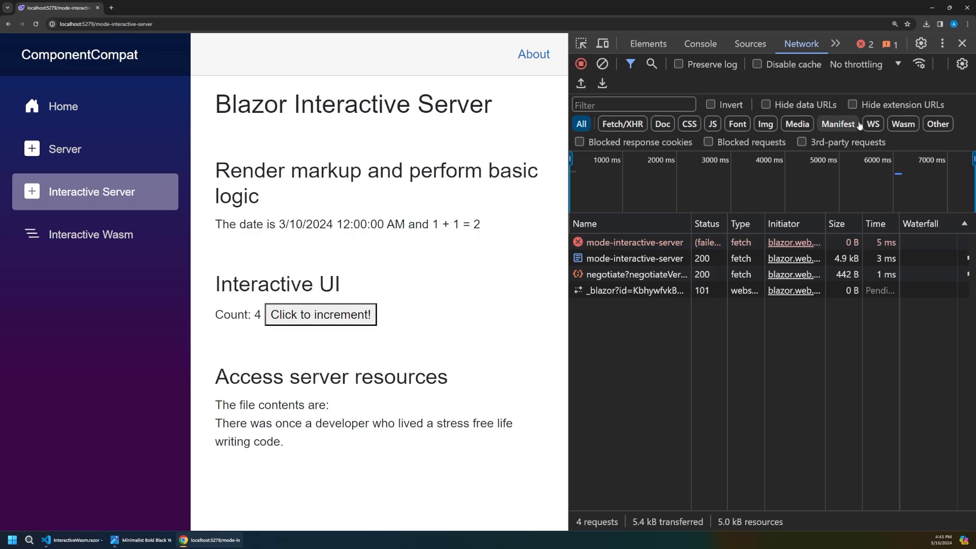
left_click(862, 64)
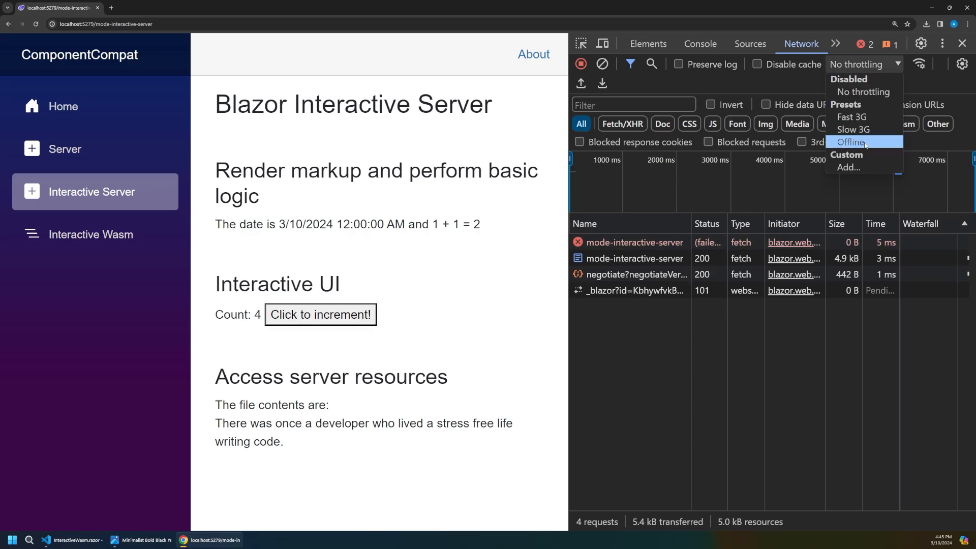
Step: Set throttling to Offline on the Interactive Server page; the counter stays at 4
left_click(850, 142)
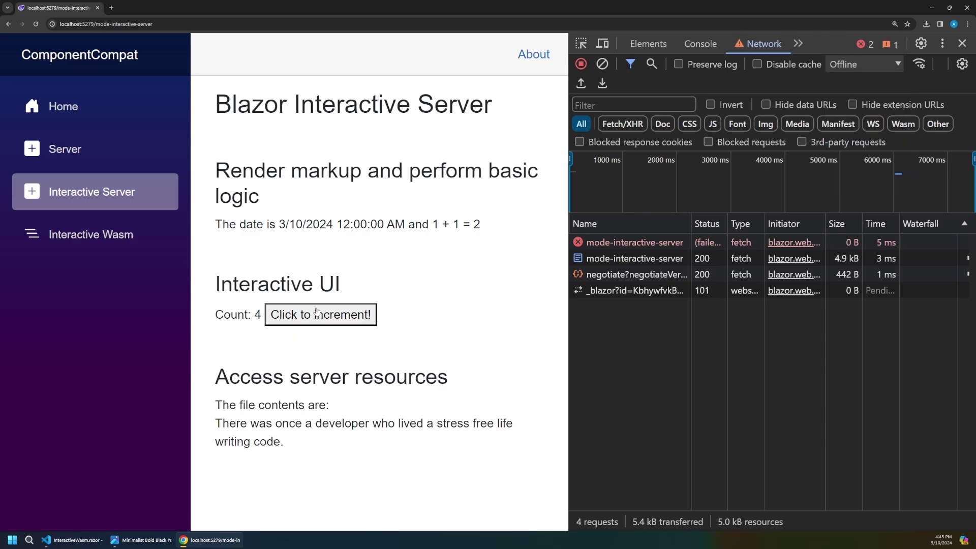
mouse_move(366, 330)
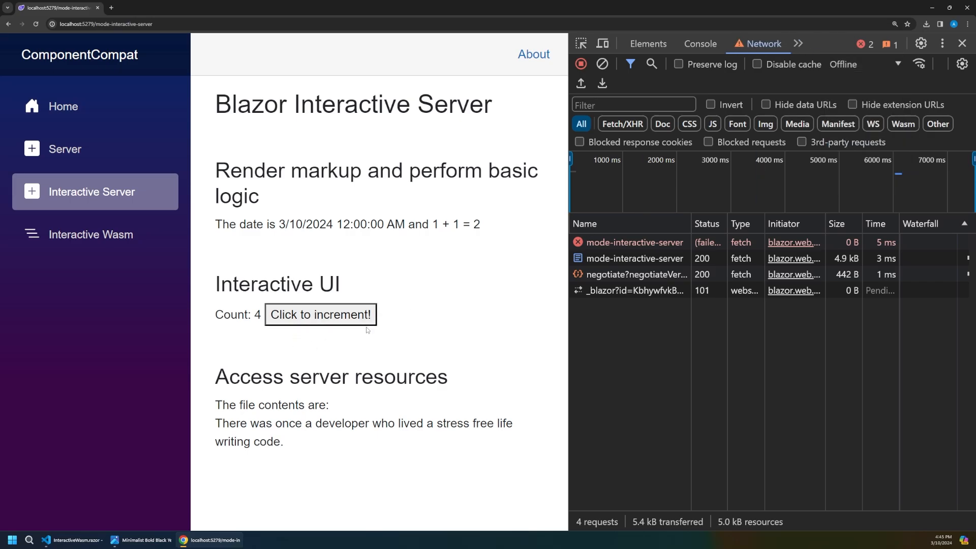
mouse_move(399, 324)
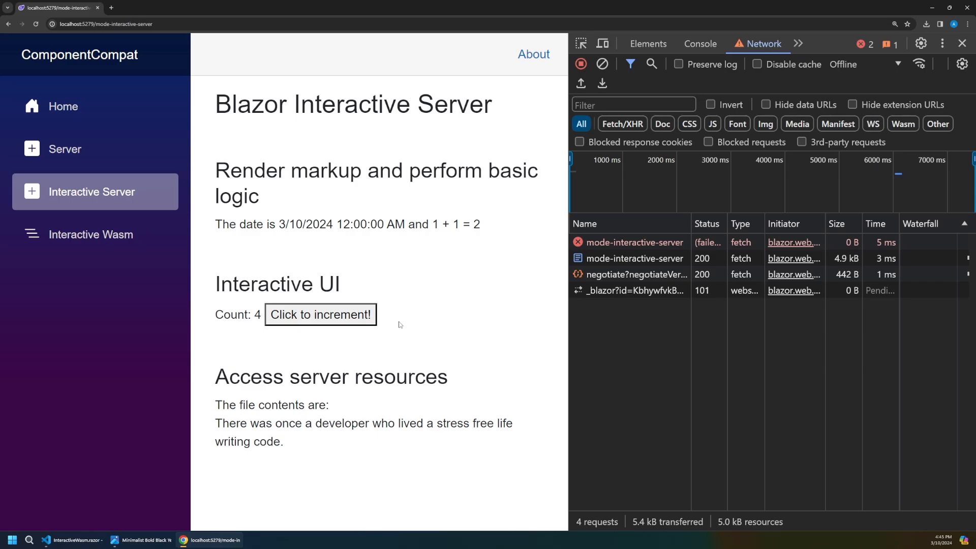
mouse_move(406, 306)
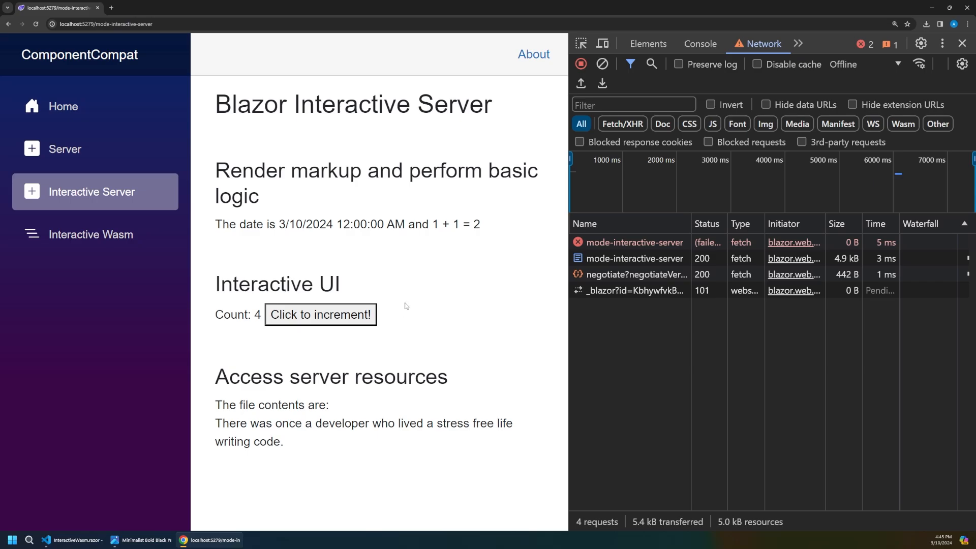
mouse_move(500, 331)
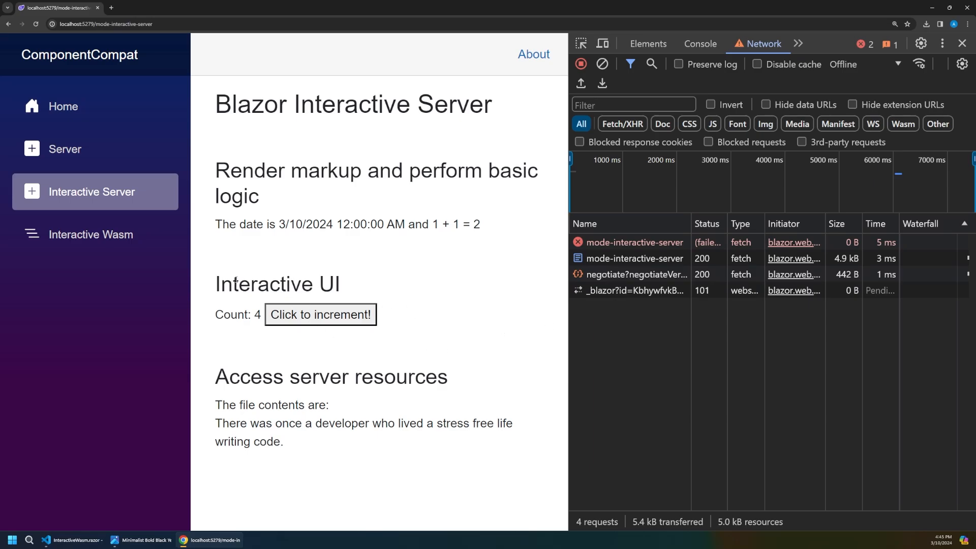
left_click(864, 64)
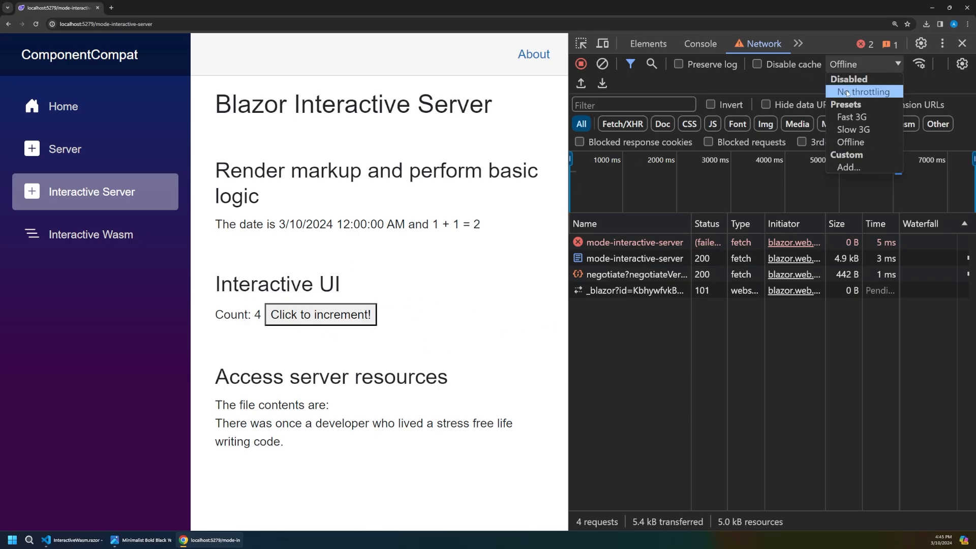
Step: Load the Server page online, go Offline again, then bring up the Blazor Component Compatibility chart
left_click(863, 92)
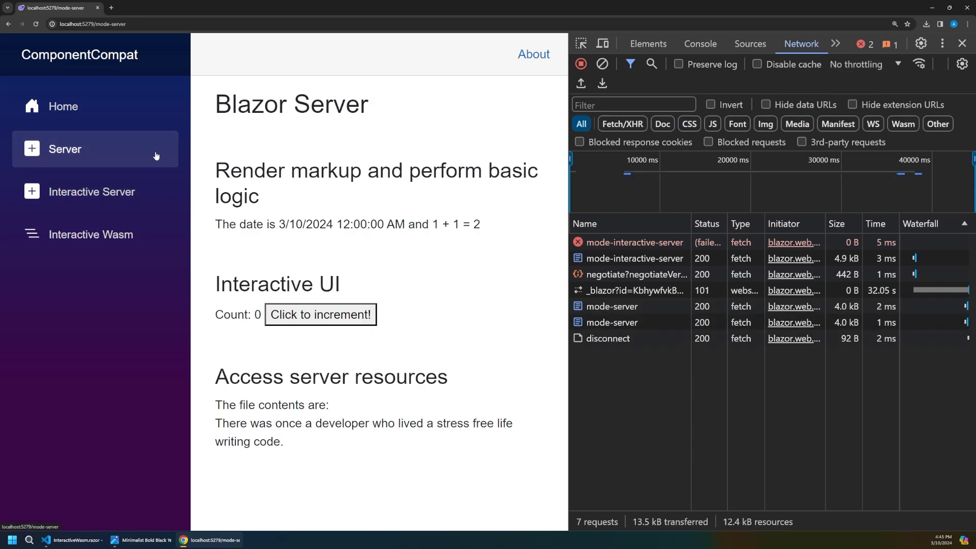
mouse_move(450, 219)
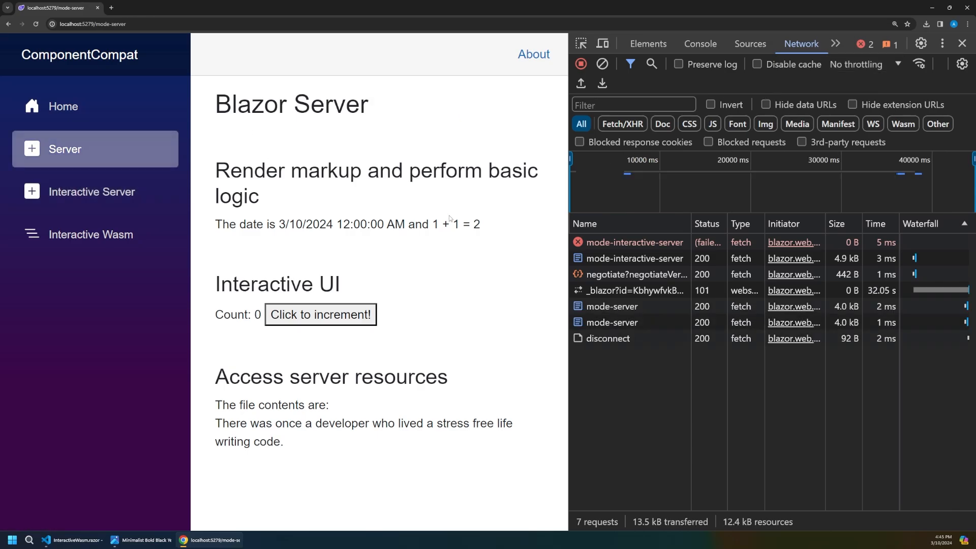
mouse_move(320, 314)
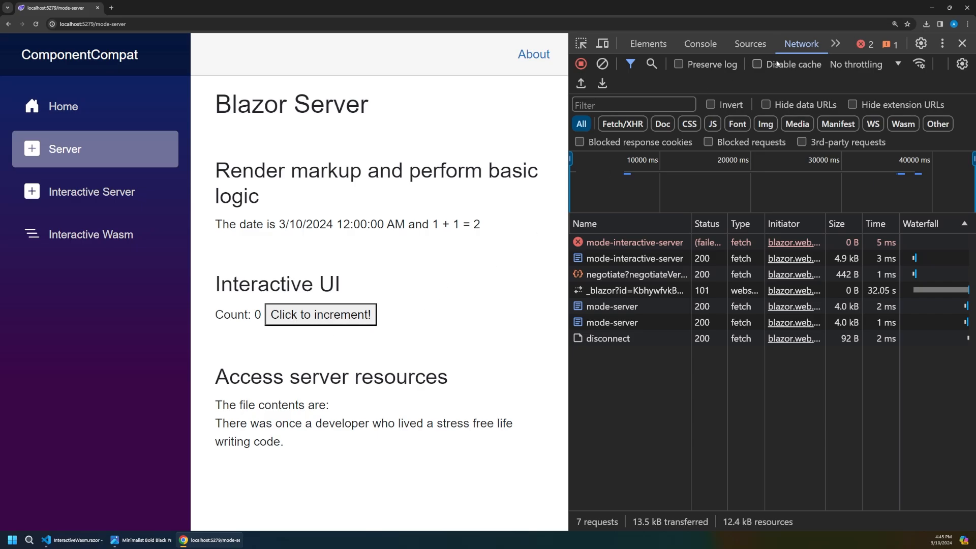
left_click(862, 64)
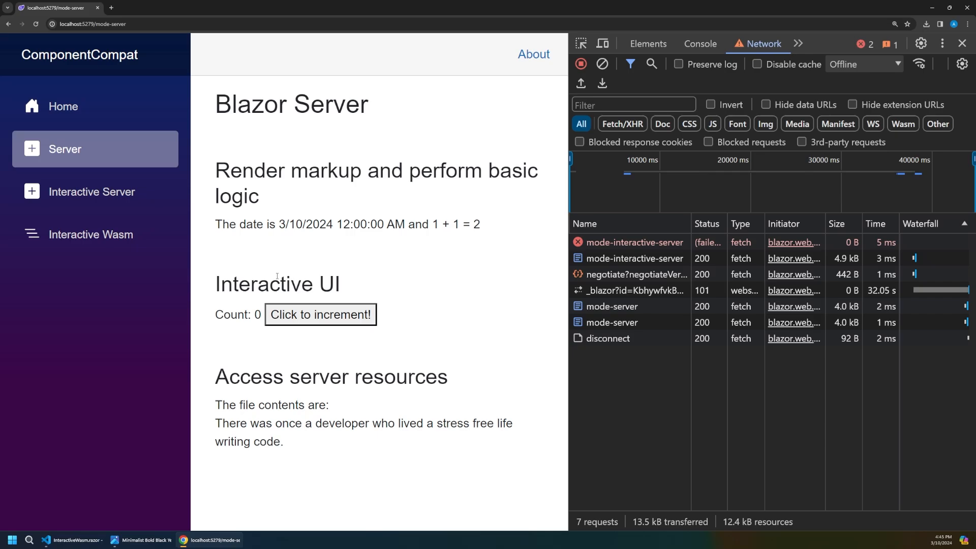
mouse_move(410, 289)
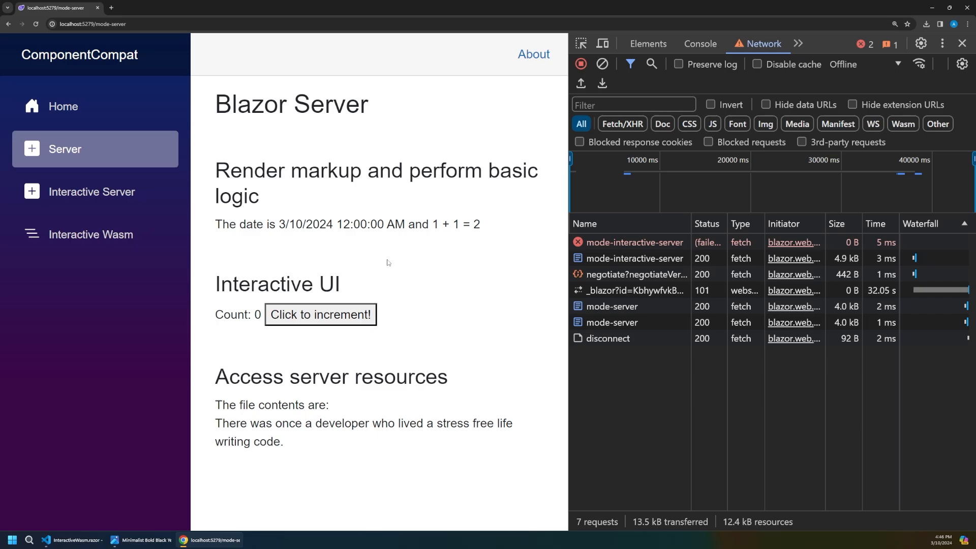
left_click(141, 540)
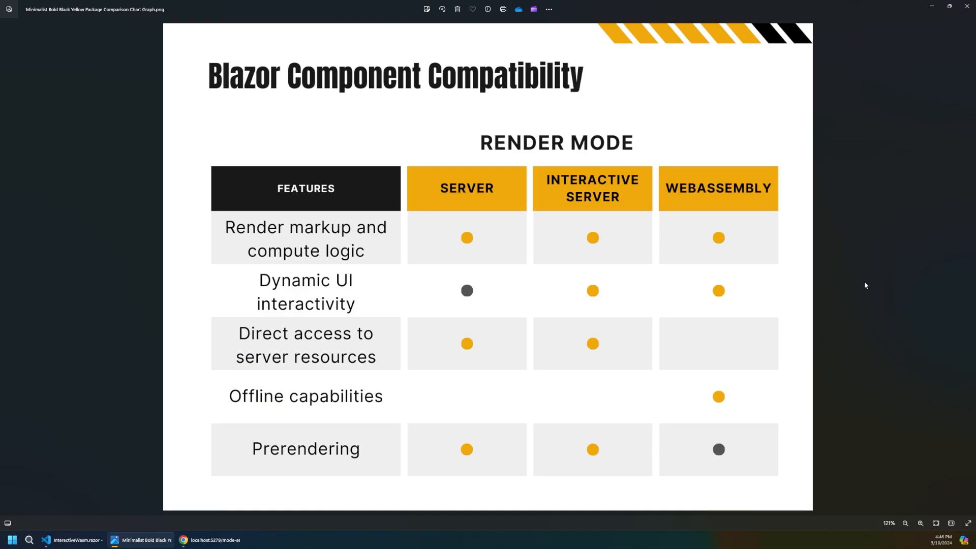
mouse_move(846, 268)
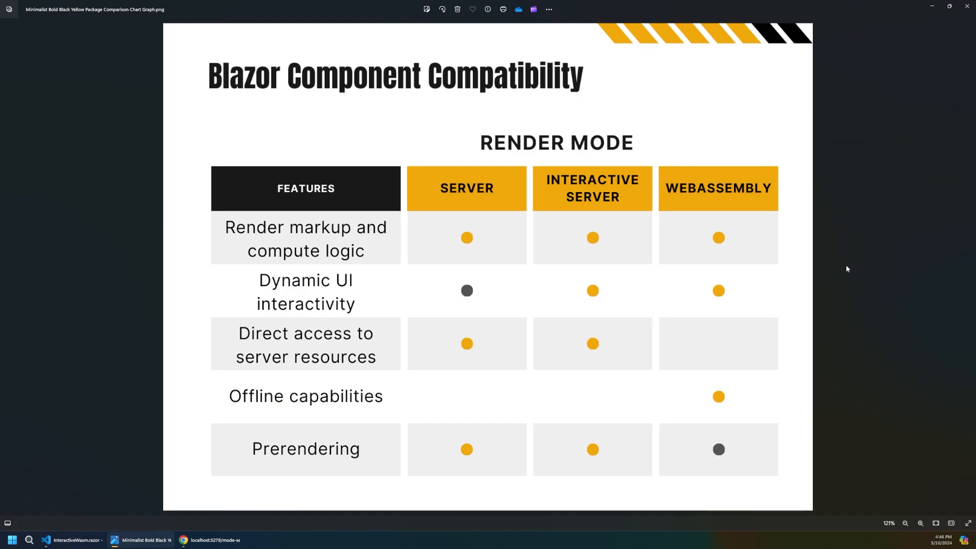